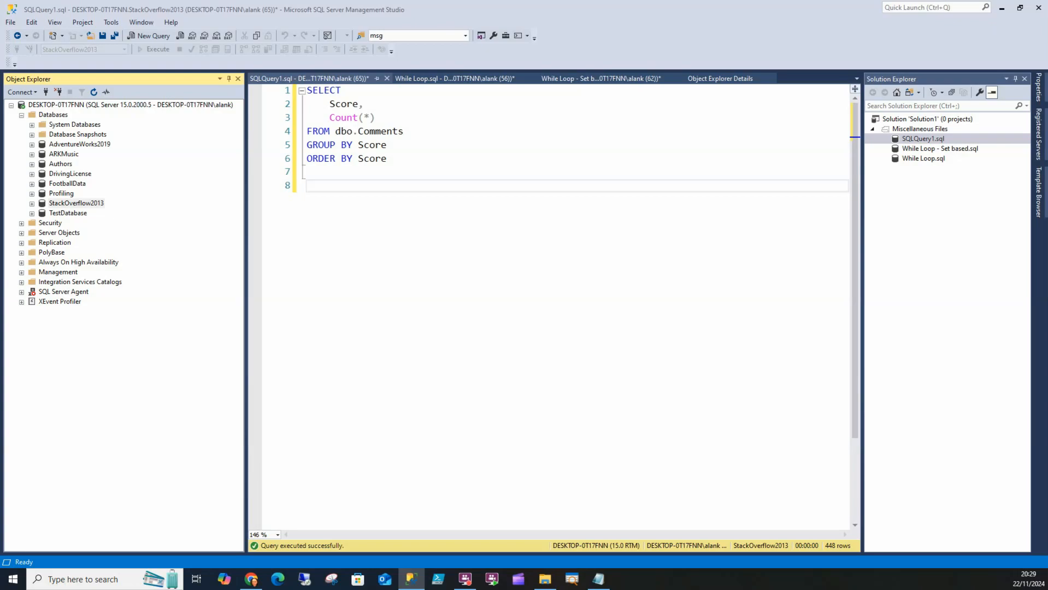
Expand StackOverflow2013 > Tables > dbo.Comments to reveal its indexes, including IX_Comments_Score
{"action": "left_click", "coordinate": [75, 202]}
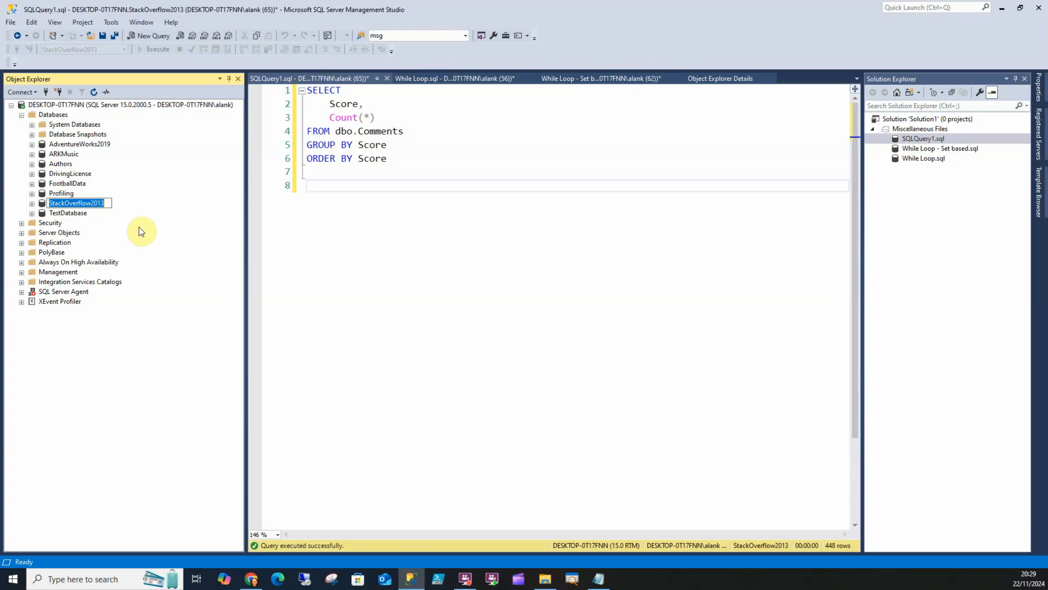
{"action": "left_click", "coordinate": [30, 203]}
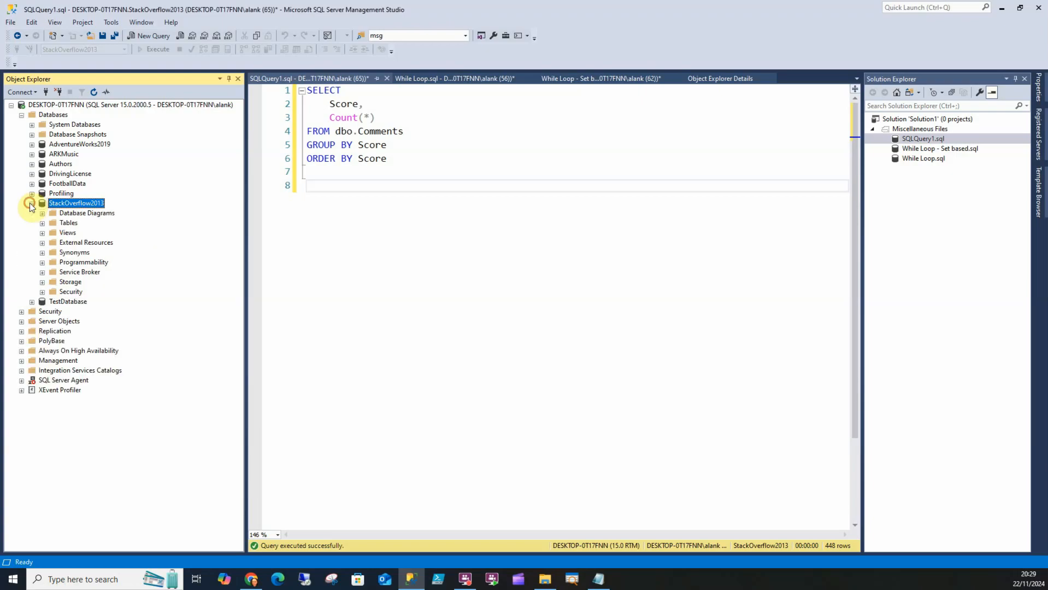
{"action": "left_click", "coordinate": [42, 222]}
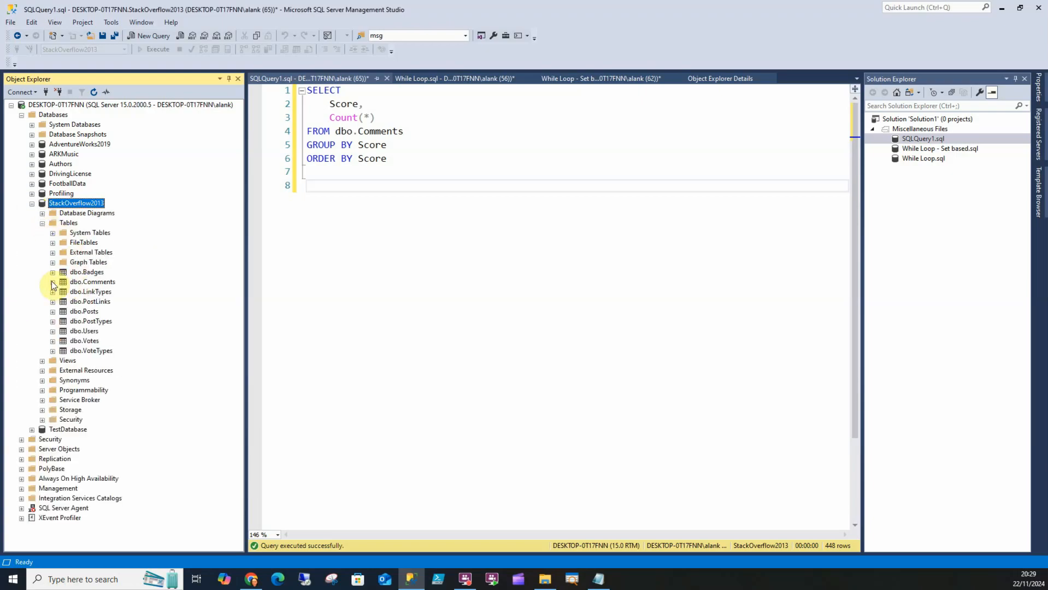
{"action": "left_click", "coordinate": [53, 282]}
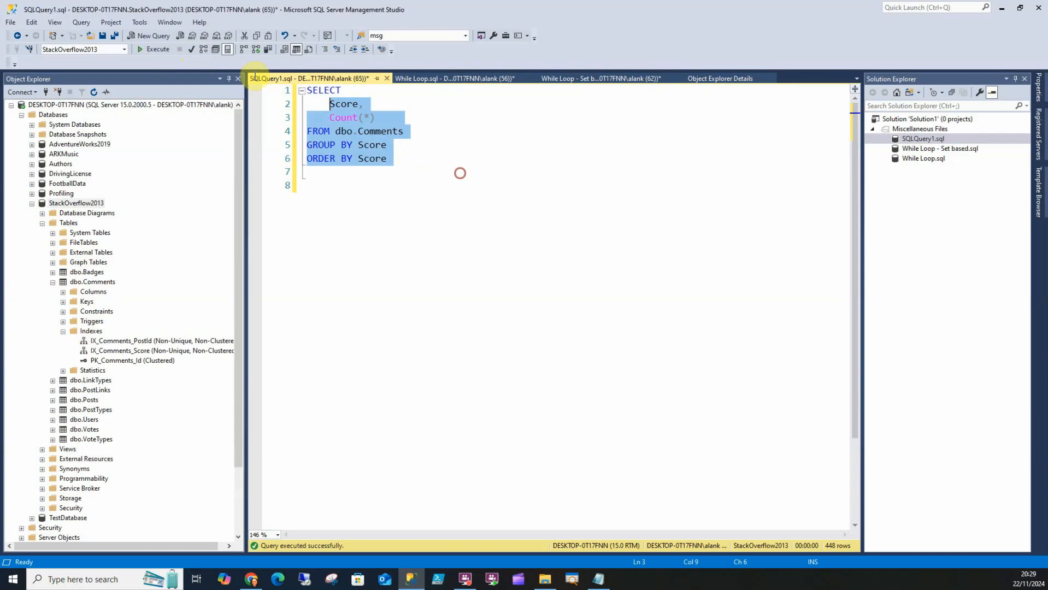
Run the GROUP BY Score query and note the Score 1 count 2,493,942 on line 8
{"action": "left_click", "coordinate": [155, 49]}
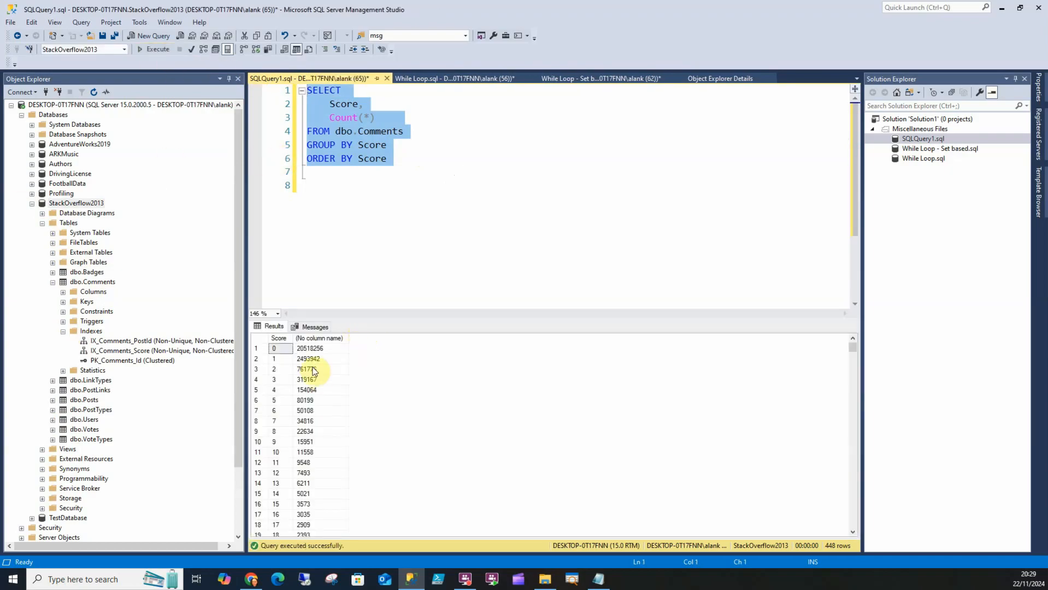
{"action": "left_click", "coordinate": [321, 359]}
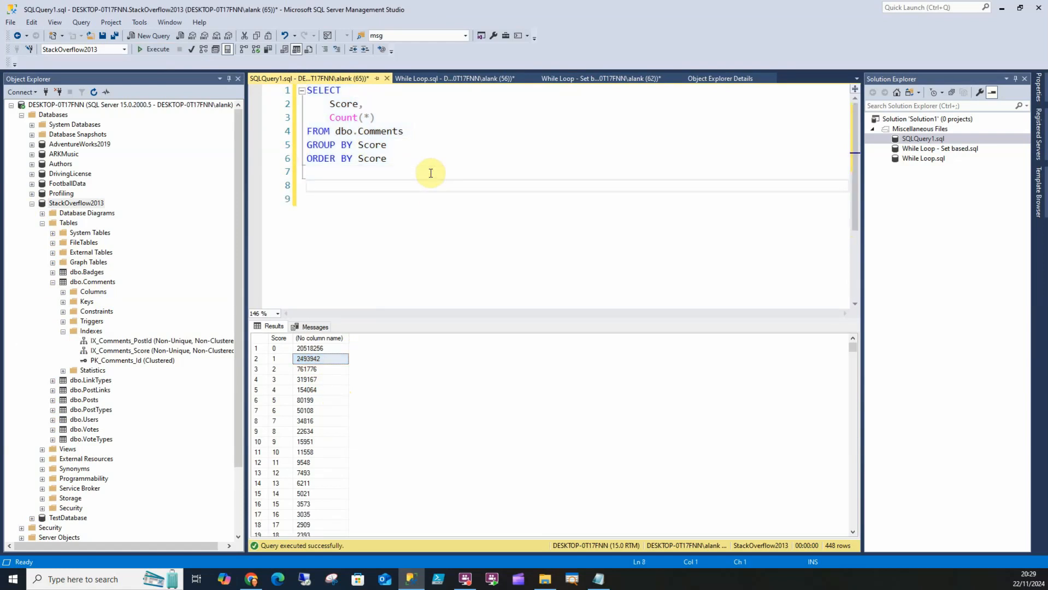
{"action": "type", "text": "2493942"}
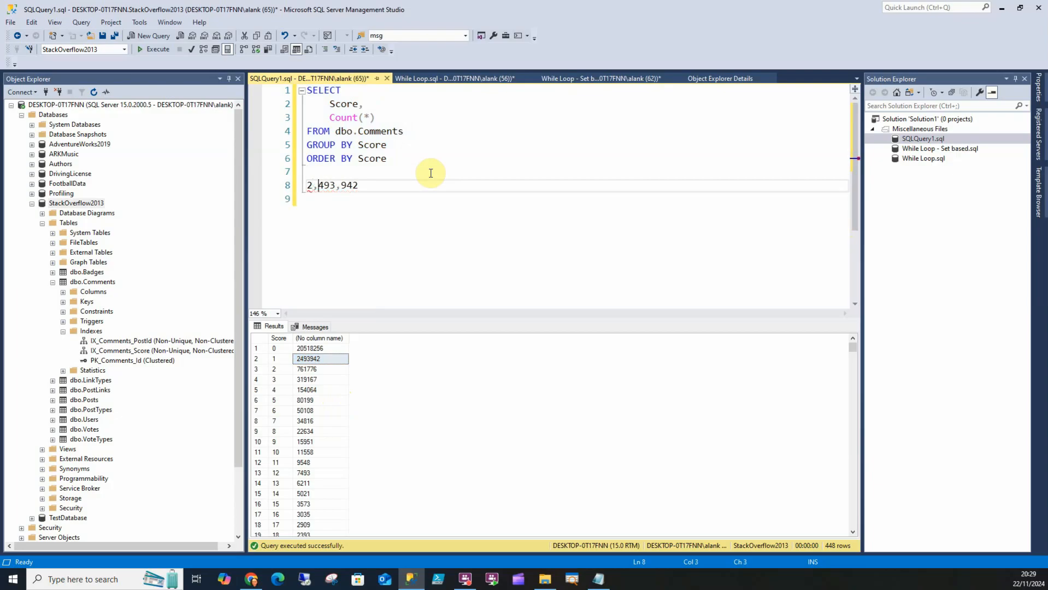
{"action": "mouse_move", "coordinate": [446, 158]}
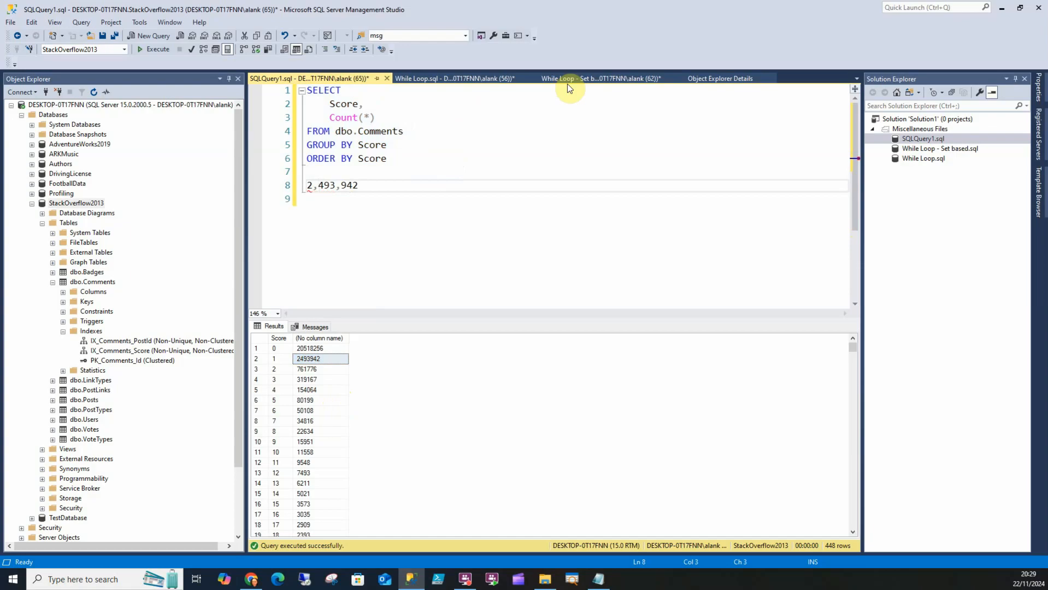
{"action": "left_click", "coordinate": [308, 359]}
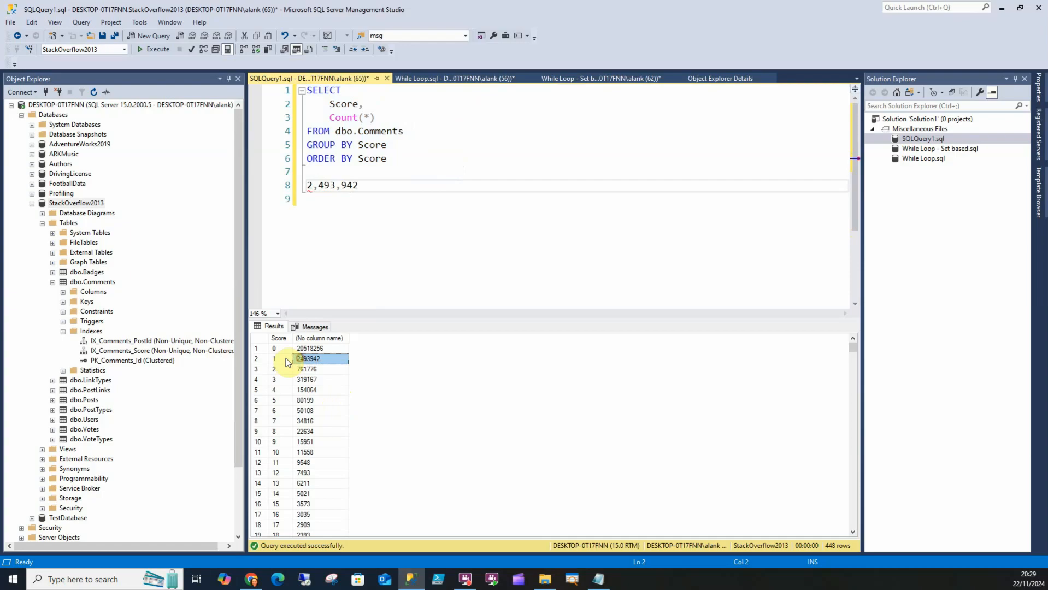
Select the UPDATE setting Score 1 comments to 1111 in 'While Loop - Set based.sql'
{"action": "left_click", "coordinate": [599, 78]}
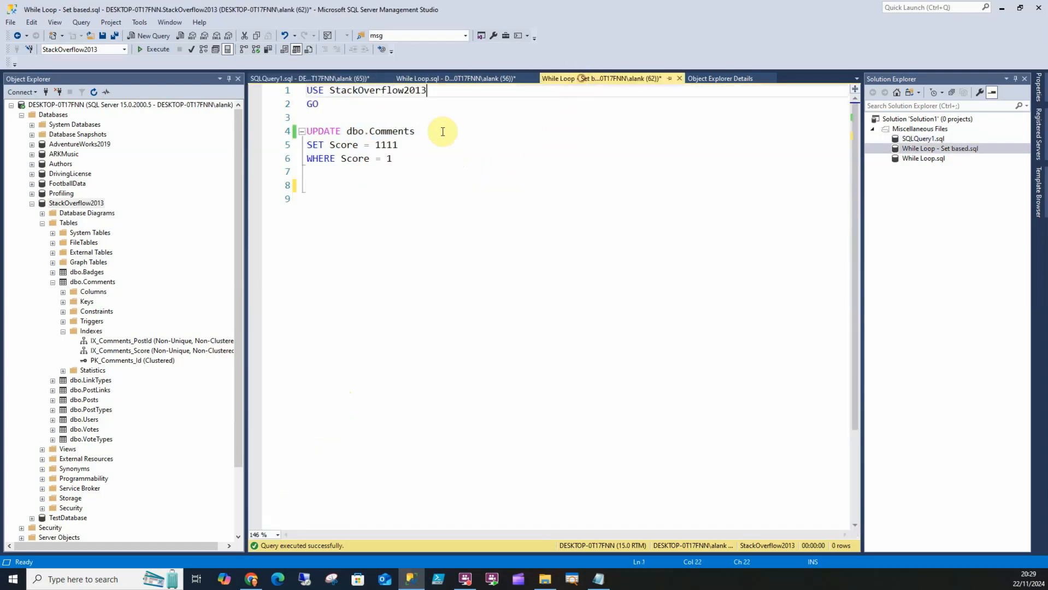
{"action": "double_click", "coordinate": [386, 144]}
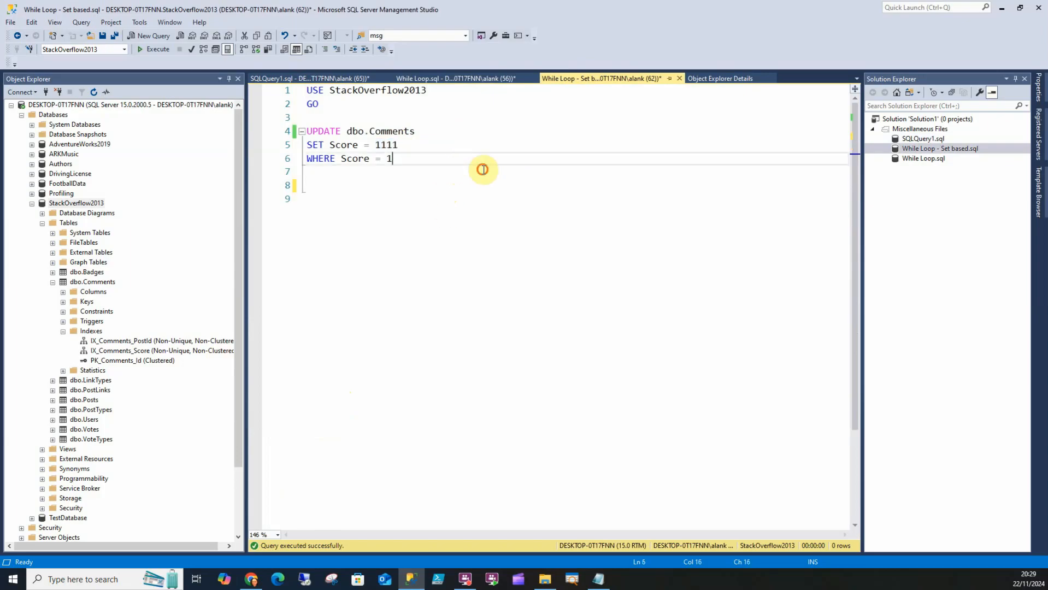
{"action": "left_click_drag", "start_coordinate": [393, 158], "coordinate": [306, 131]}
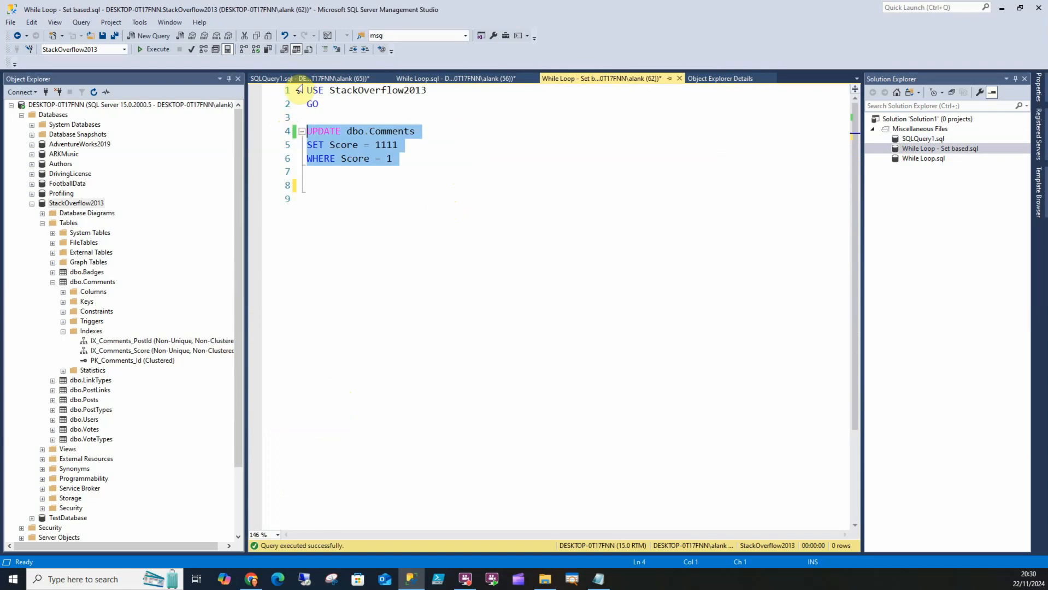
{"action": "left_click", "coordinate": [274, 78]}
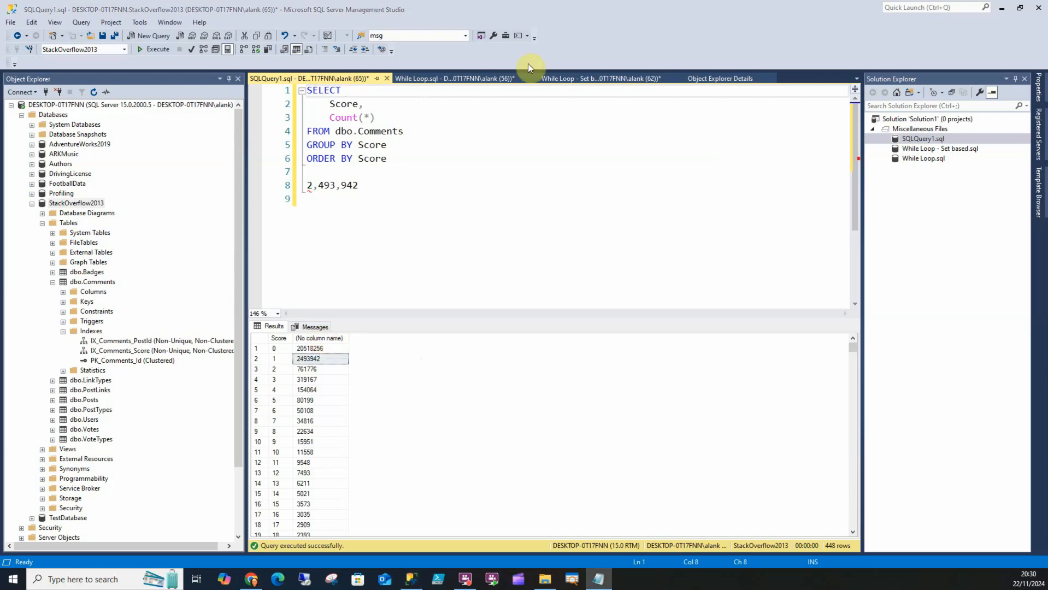
{"action": "left_click", "coordinate": [599, 78]}
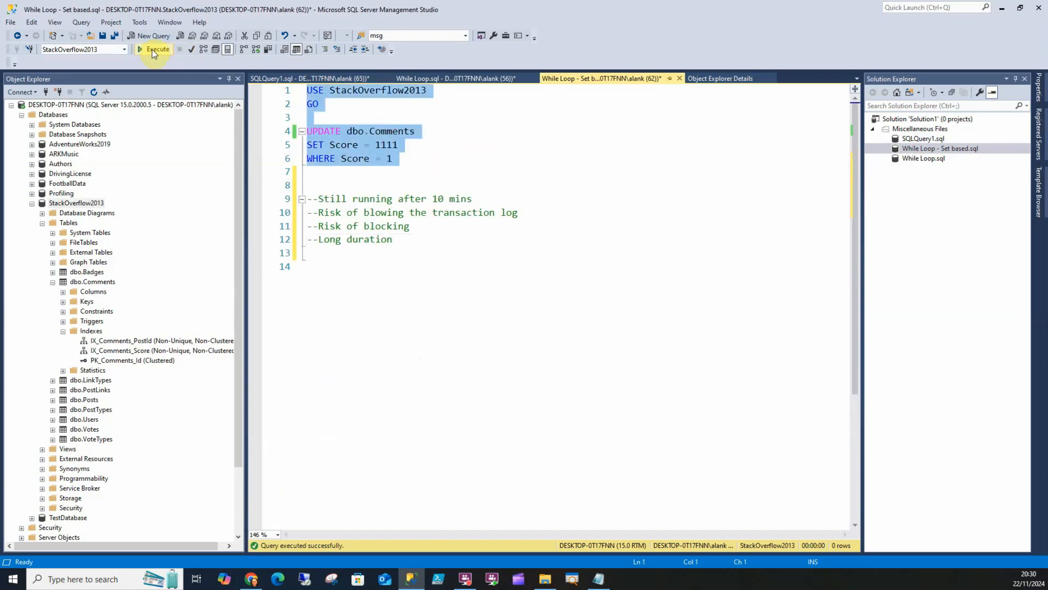
Run the set-based UPDATE, highlight the running, blocking and duration notes, then cancel it
{"action": "left_click", "coordinate": [153, 49]}
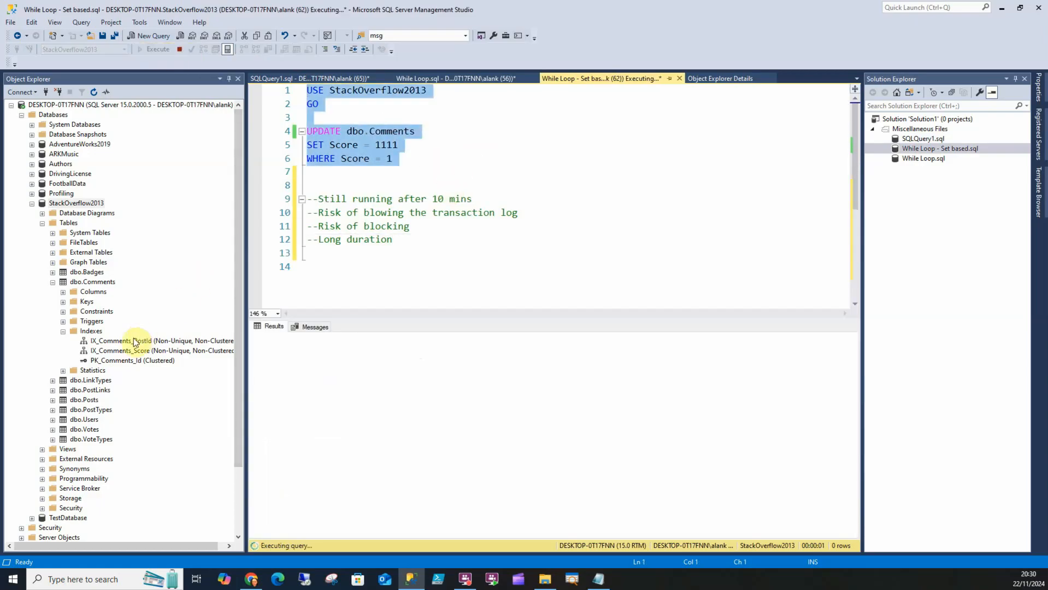
{"action": "left_click", "coordinate": [133, 350]}
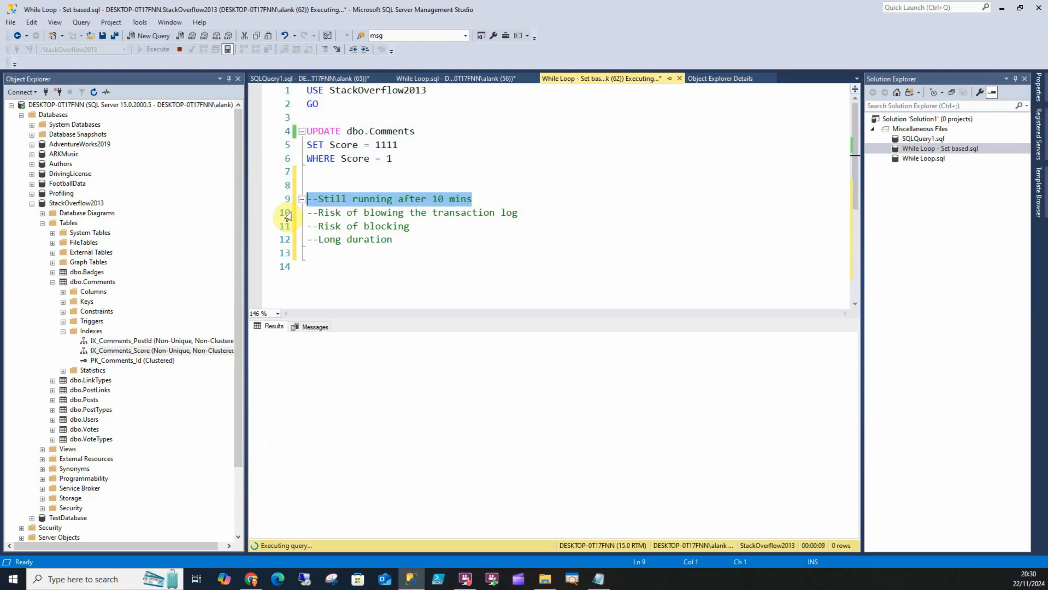
{"action": "mouse_move", "coordinate": [573, 236]}
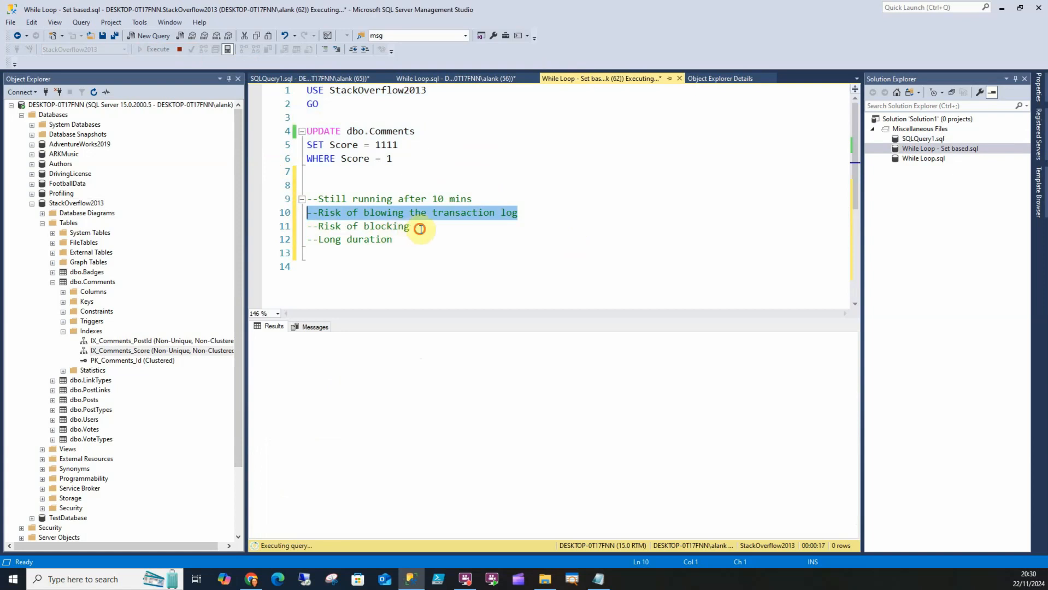
{"action": "left_click", "coordinate": [357, 226]}
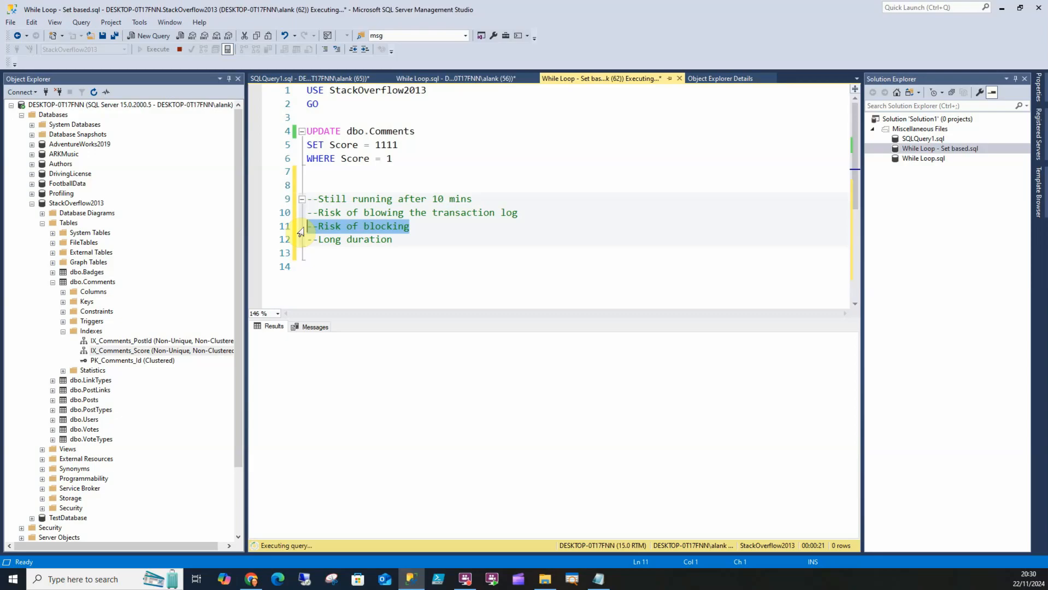
{"action": "left_click", "coordinate": [348, 239]}
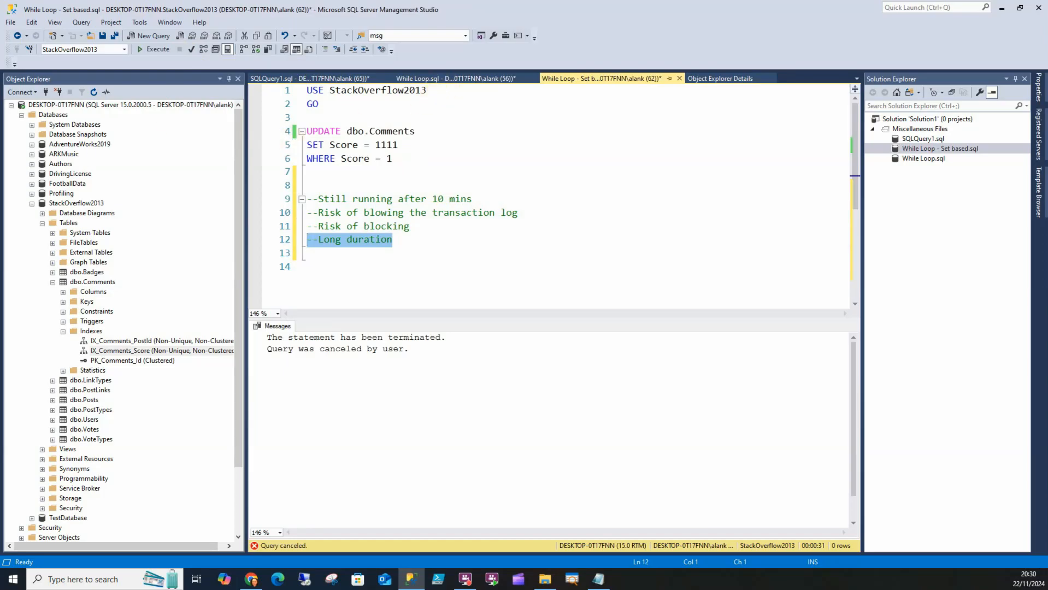
Show the 'While Loop.sql' script that updates Score 1 comments in 1000-row batches
{"action": "left_click", "coordinate": [455, 78]}
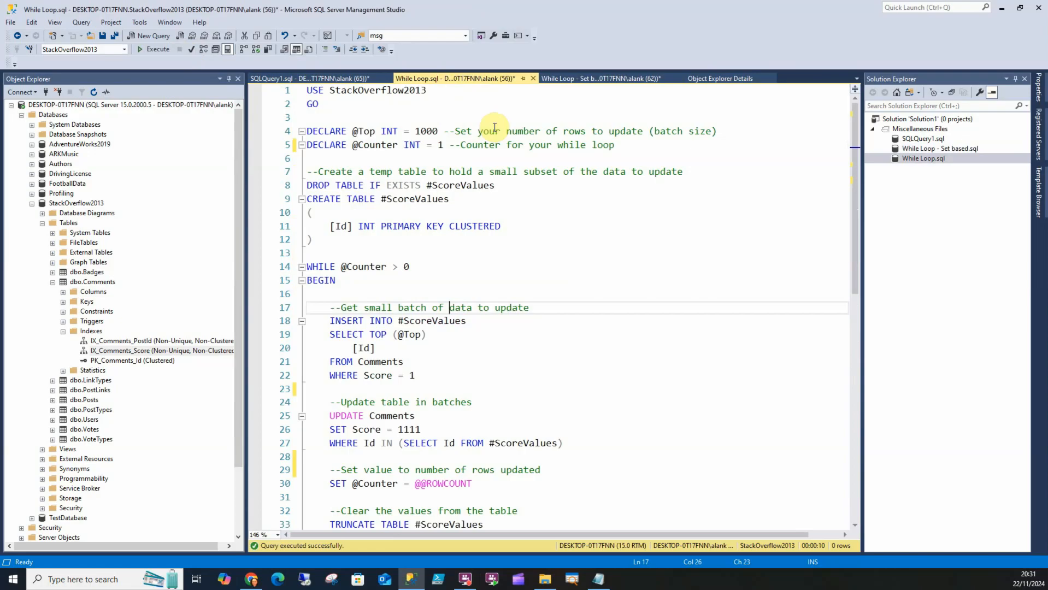
{"action": "mouse_move", "coordinate": [445, 414]}
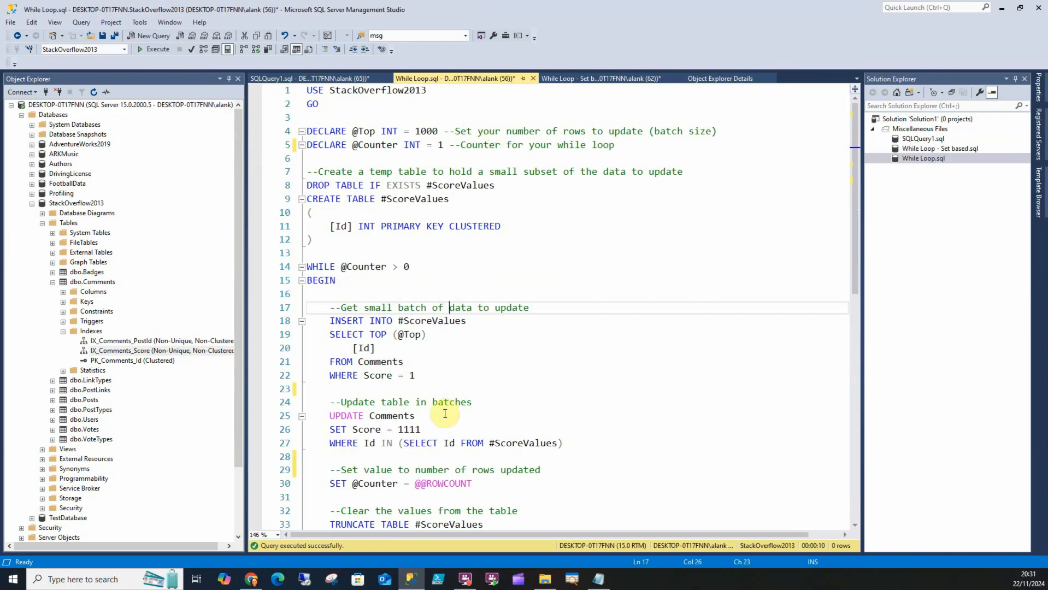
{"action": "mouse_move", "coordinate": [617, 440]}
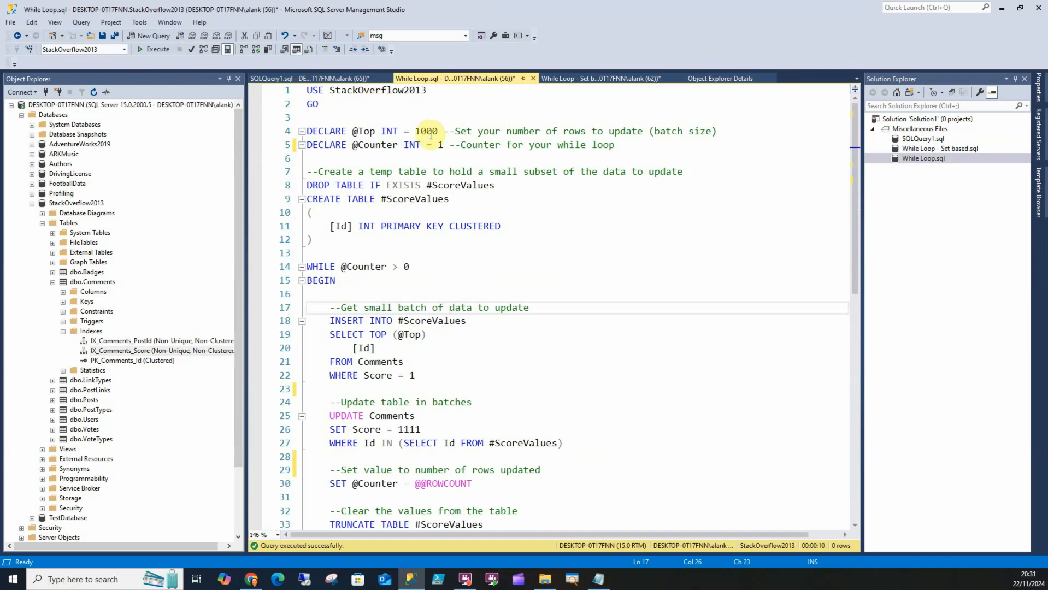
{"action": "left_click", "coordinate": [288, 78]}
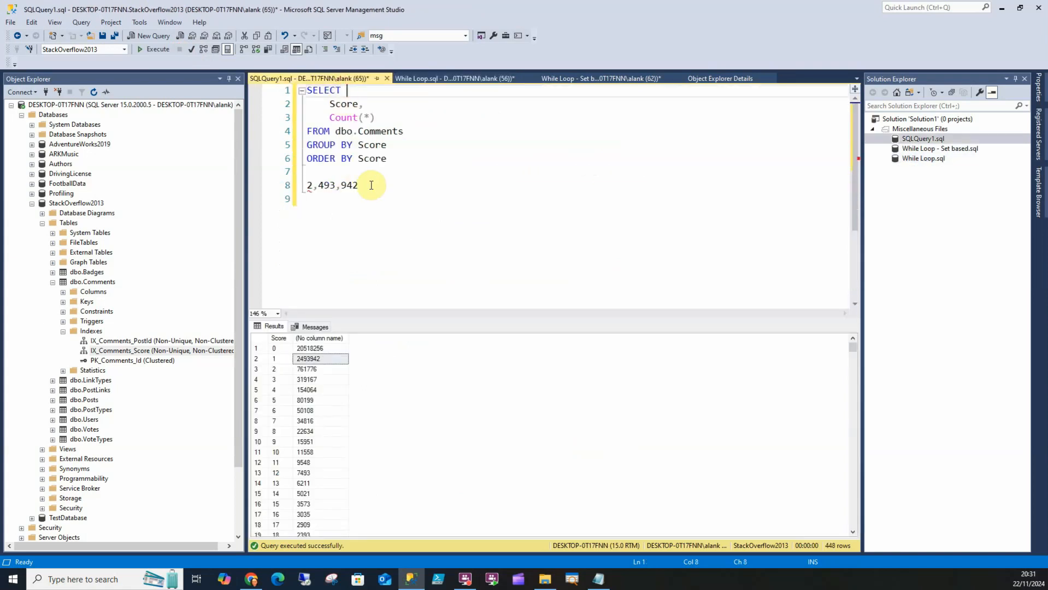
{"action": "left_click", "coordinate": [451, 78]}
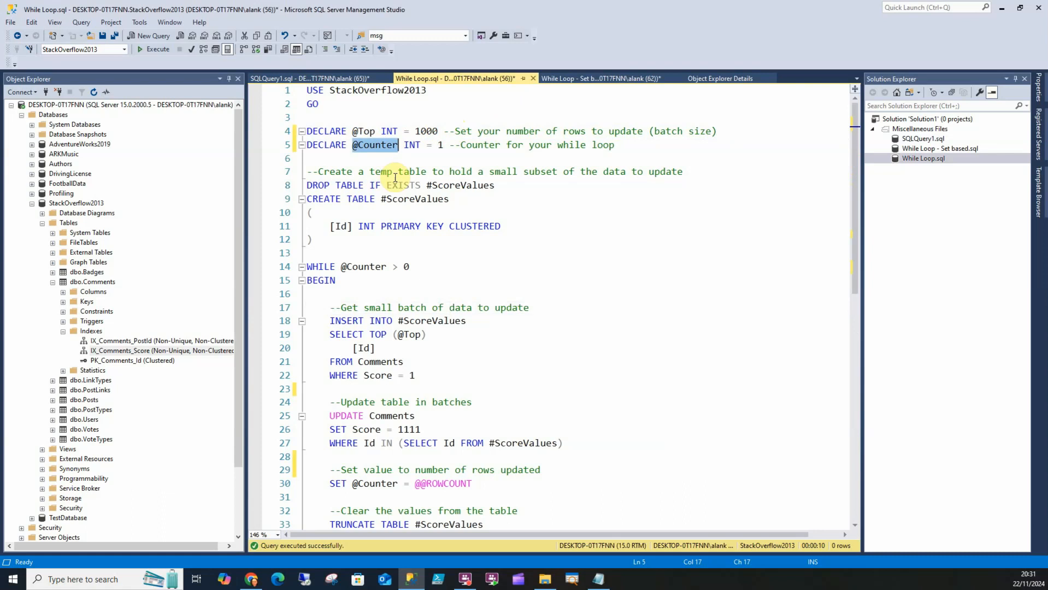
{"action": "triple_click", "coordinate": [357, 266]}
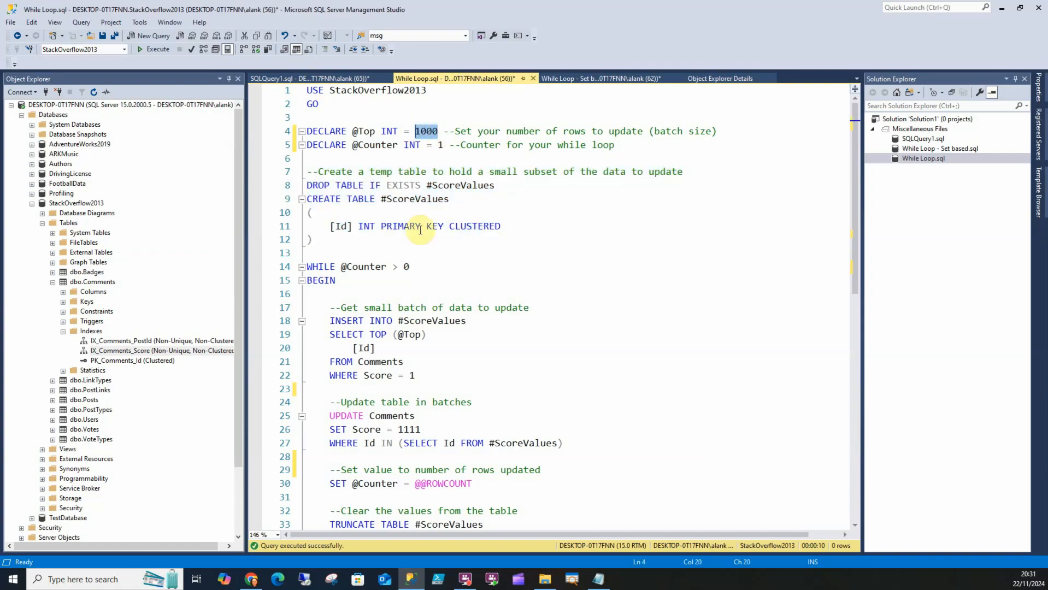
{"action": "mouse_move", "coordinate": [437, 239]}
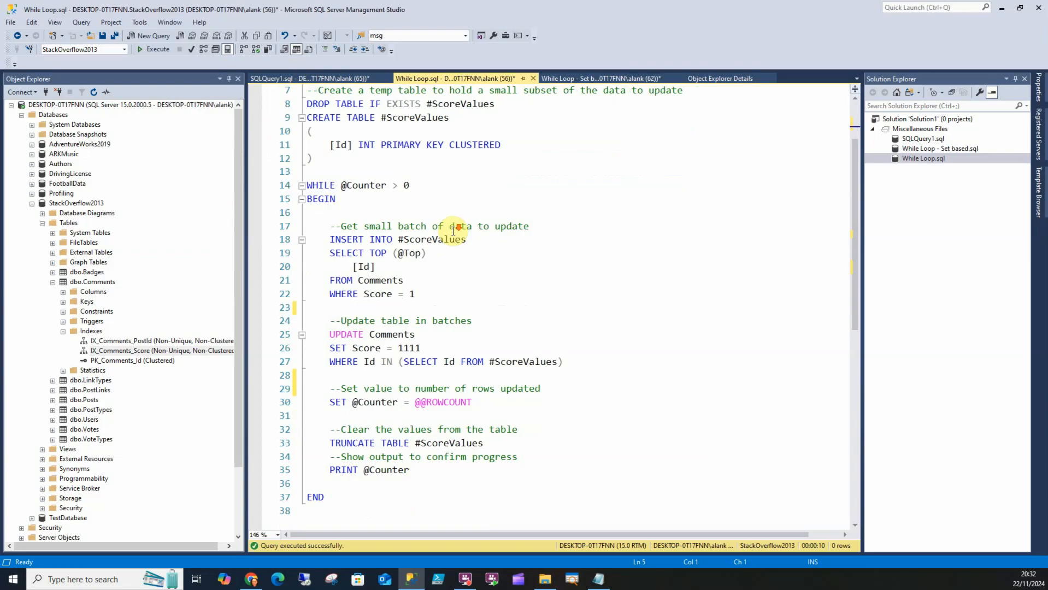
{"action": "scroll", "scroll_direction": "down", "scroll_amount": 3}
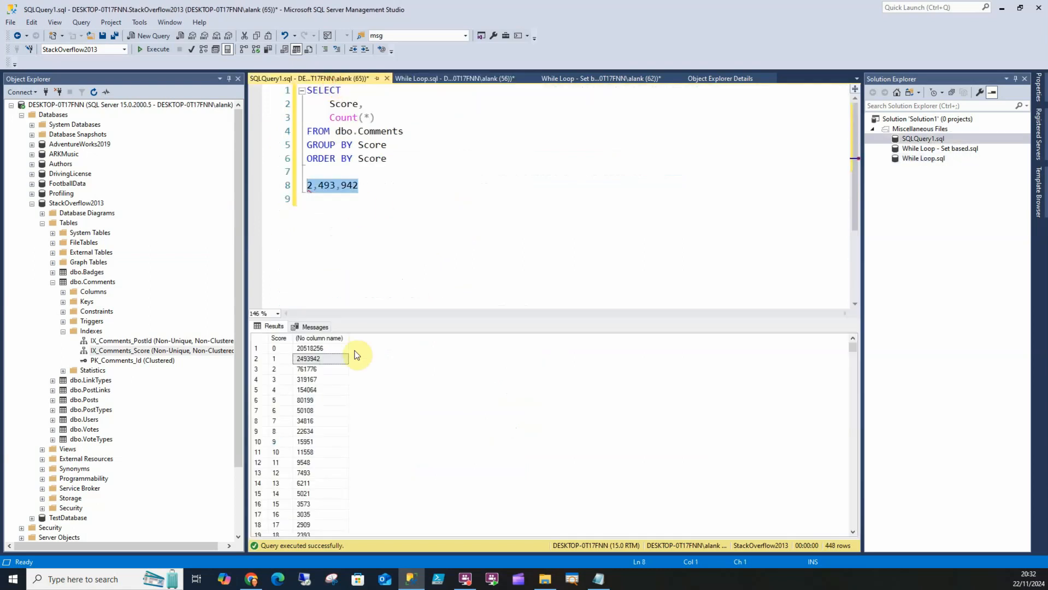
{"action": "left_click", "coordinate": [431, 78]}
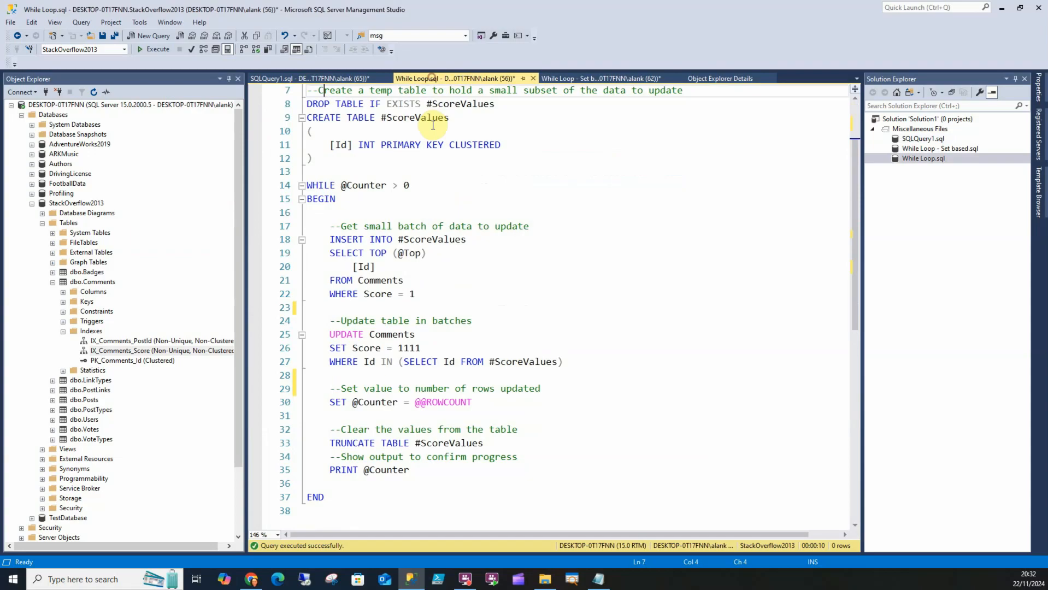
{"action": "double_click", "coordinate": [409, 252]}
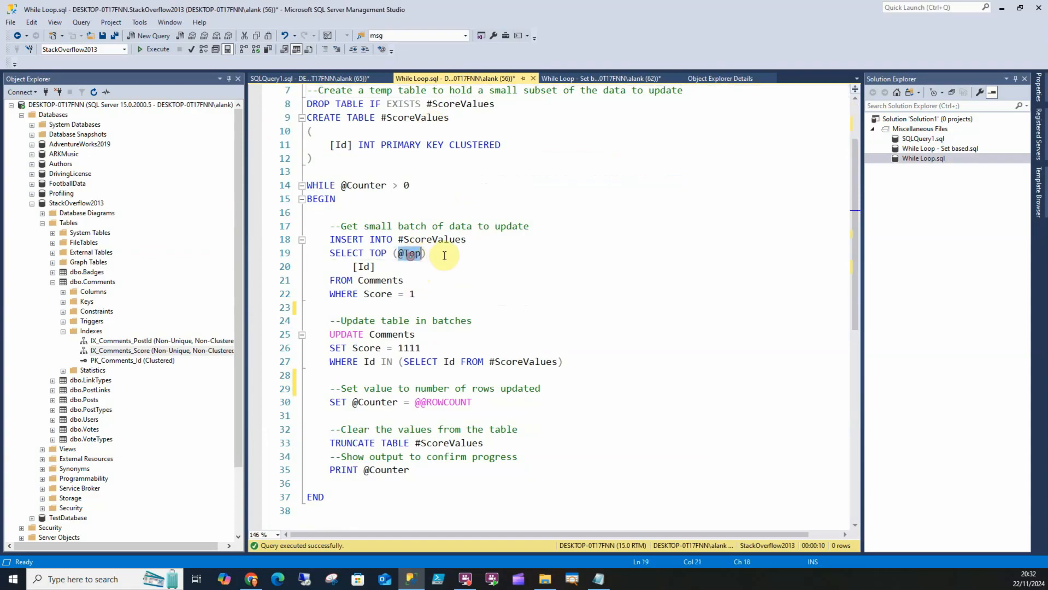
{"action": "type", "text": "100"}
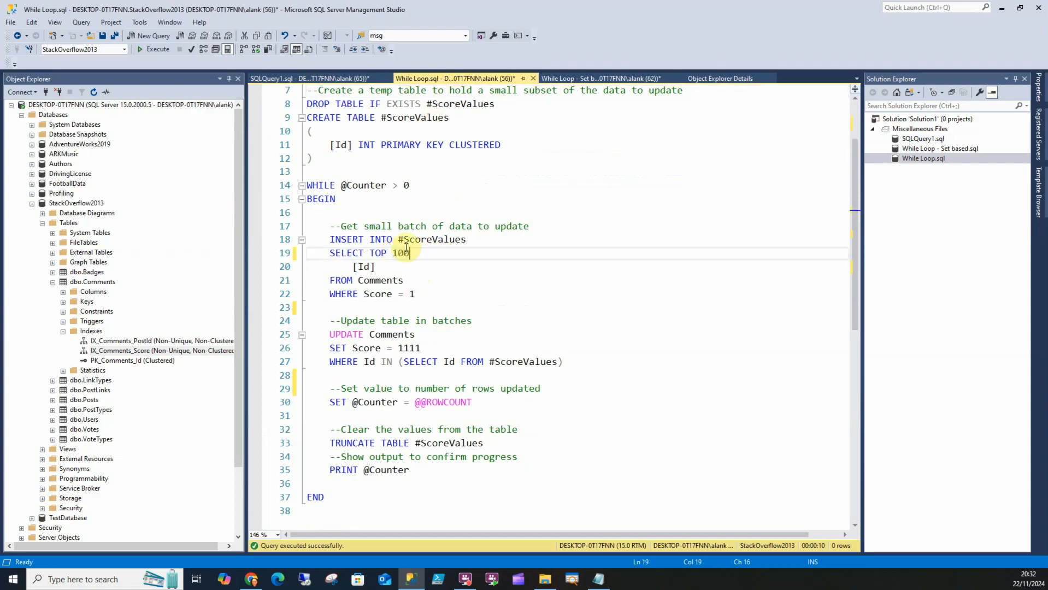
{"action": "type", "text": "0"}
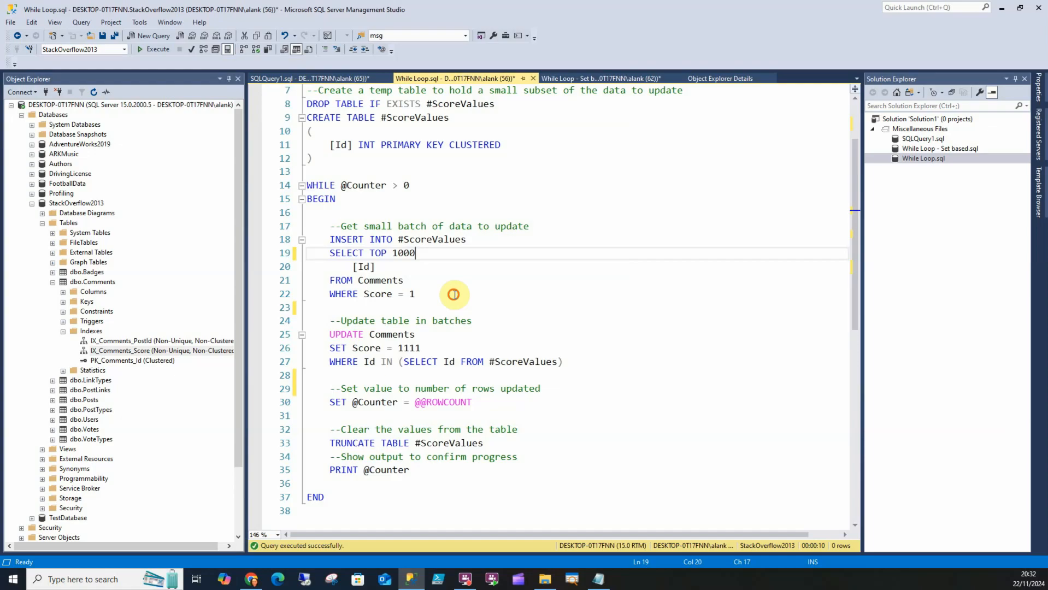
{"action": "left_click", "coordinate": [154, 48]}
{"action": "type", "text": "(@Top)"}
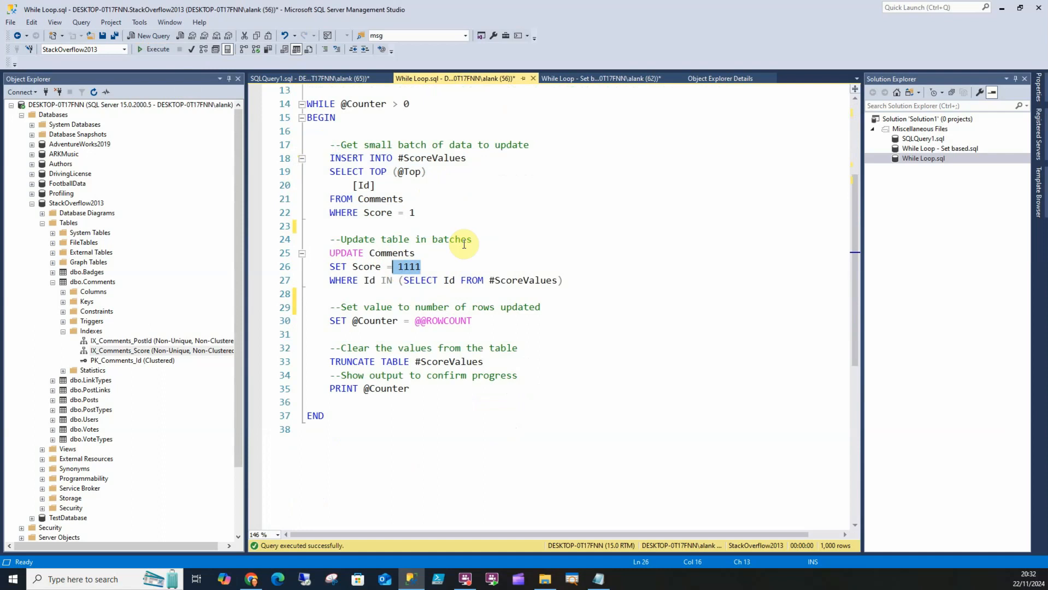
{"action": "left_click_drag", "start_coordinate": [399, 280], "coordinate": [560, 280]}
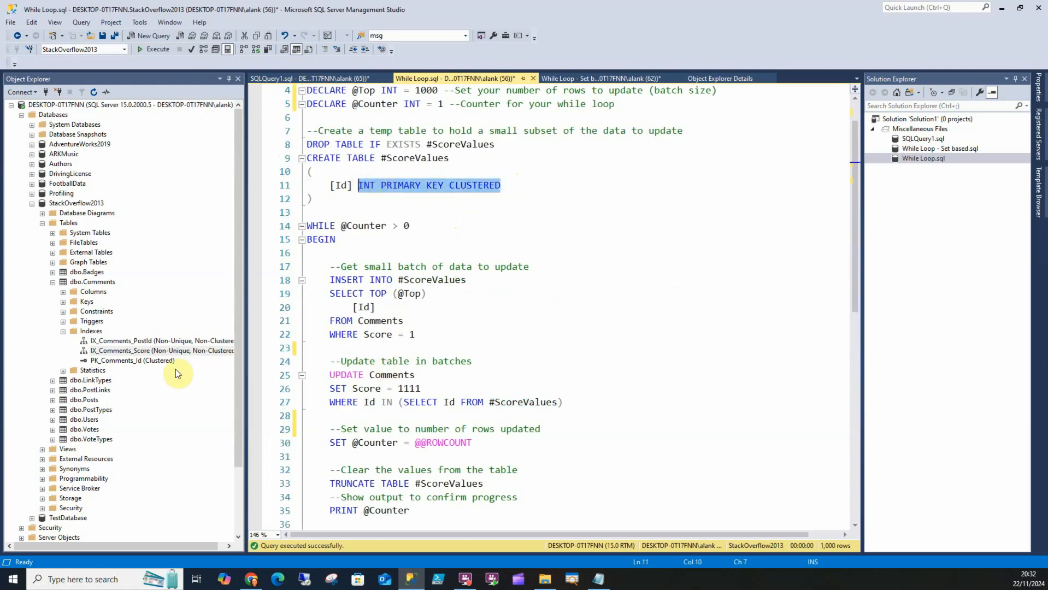
{"action": "double_click", "coordinate": [369, 389]}
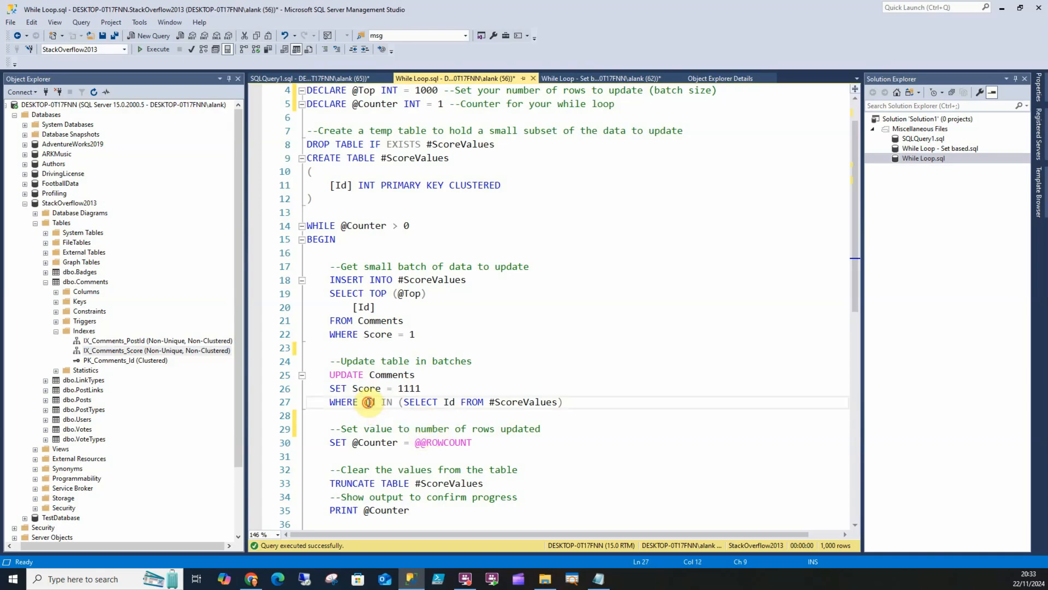
{"action": "double_click", "coordinate": [369, 401]}
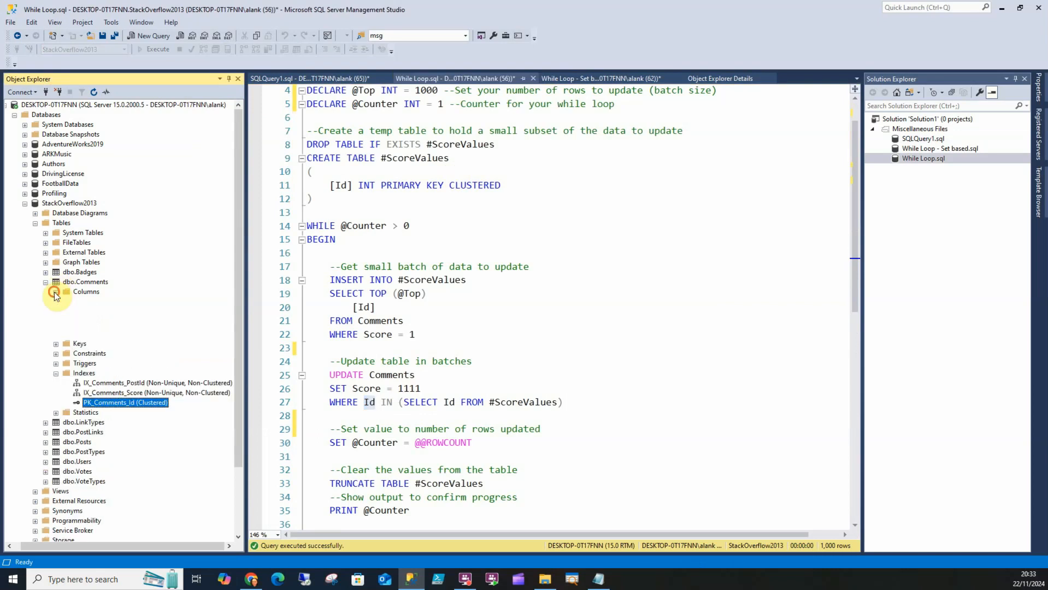
{"action": "left_click", "coordinate": [55, 295]}
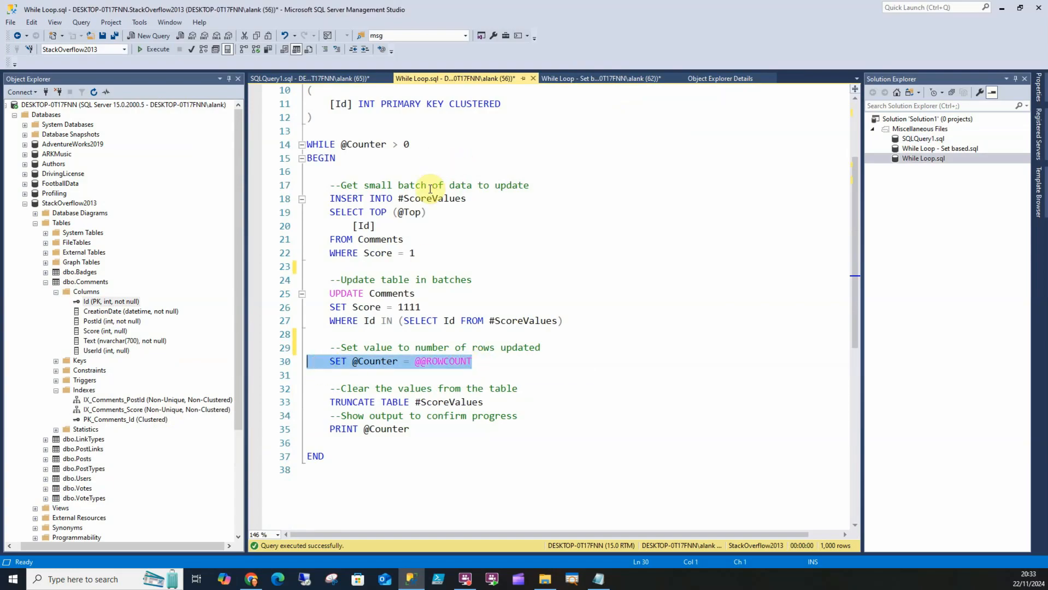
{"action": "mouse_move", "coordinate": [432, 337]}
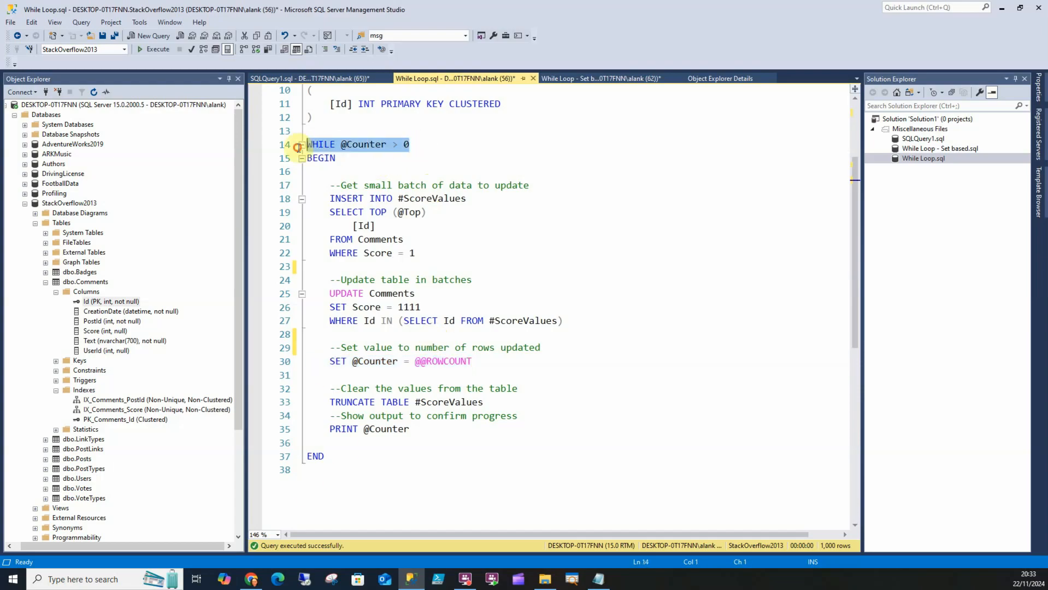
{"action": "left_click", "coordinate": [405, 144]}
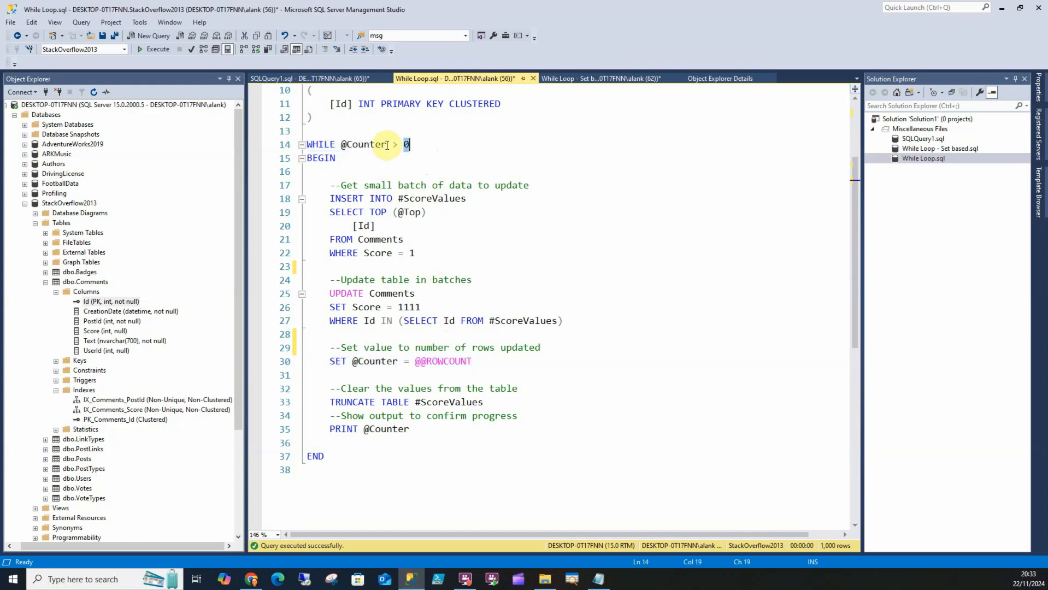
{"action": "mouse_move", "coordinate": [368, 144]}
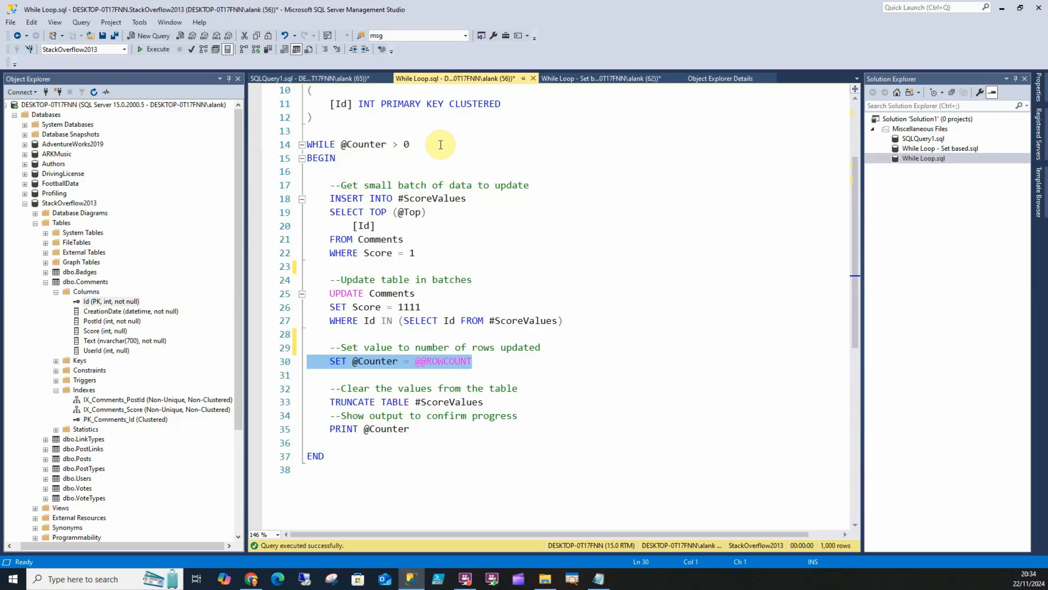
Return to 'While Loop - Set based.sql', whose UPDATE remains cancelled by the user
{"action": "left_click", "coordinate": [482, 402]}
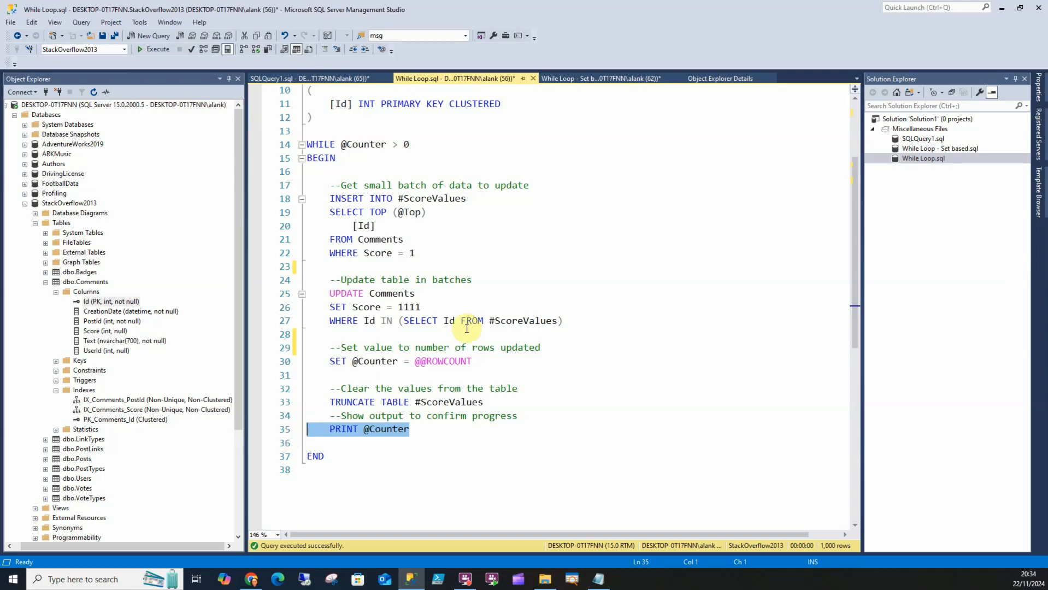
{"action": "left_click", "coordinate": [598, 79]}
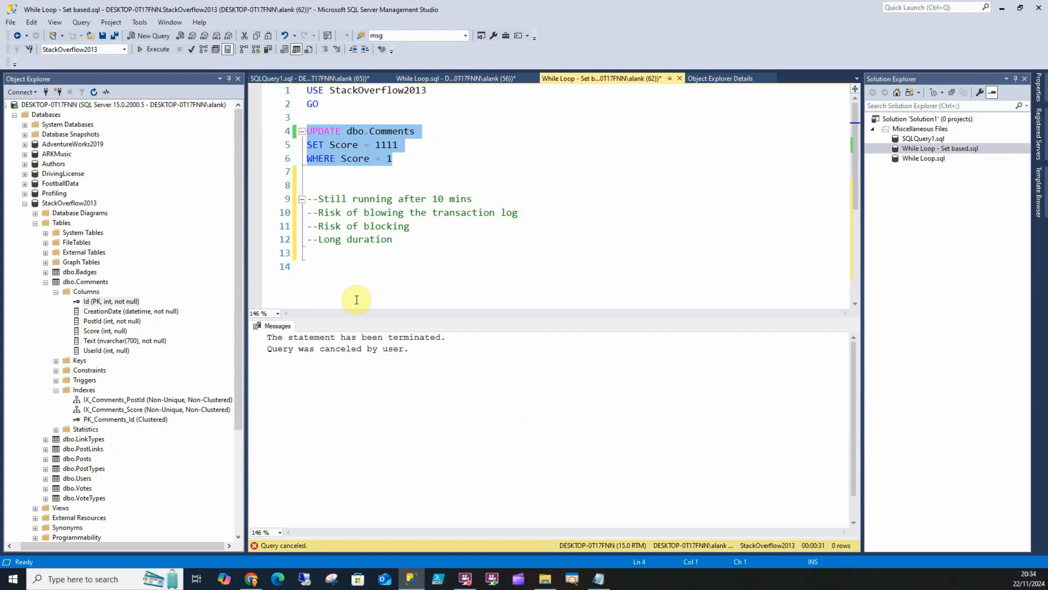
Execute the 'While Loop.sql' 1000-row batched update and cancel it after 11 seconds
{"action": "left_click", "coordinate": [461, 78]}
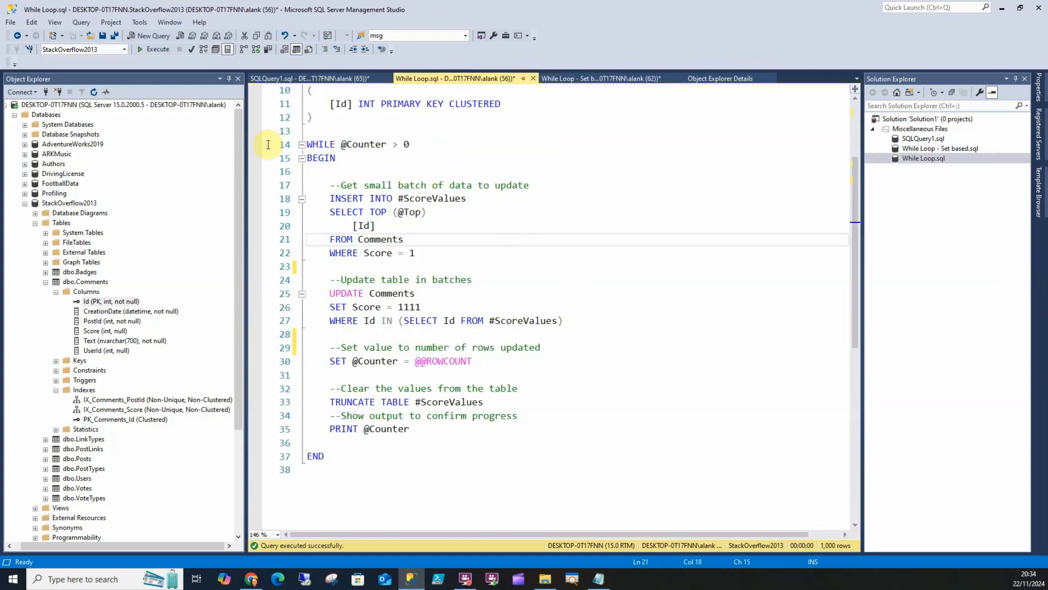
{"action": "left_click", "coordinate": [155, 36]}
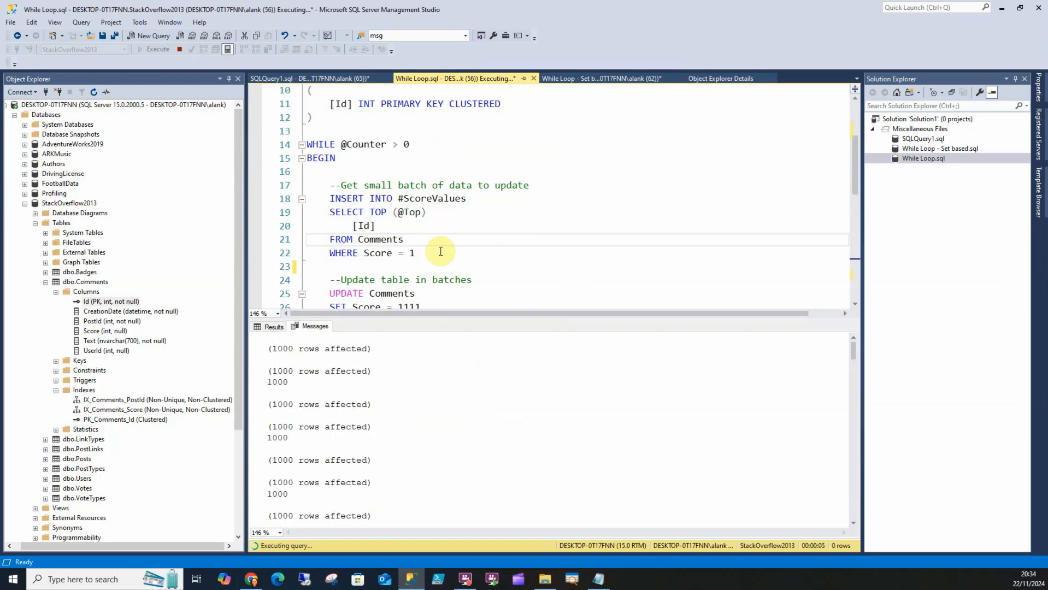
{"action": "mouse_move", "coordinate": [401, 342]}
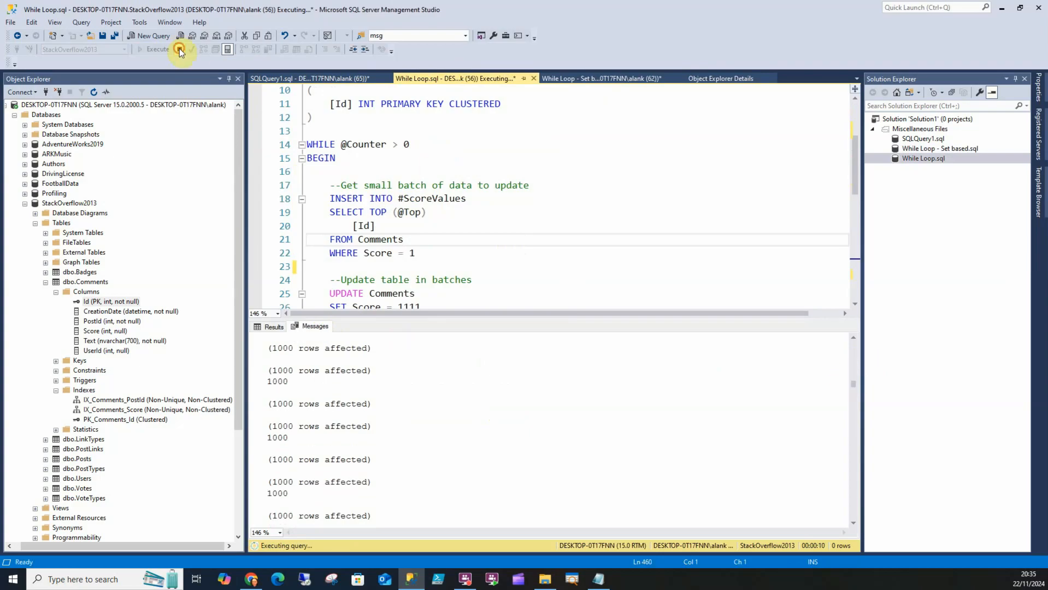
{"action": "left_click", "coordinate": [179, 49]}
{"action": "type", "text": "commit"}
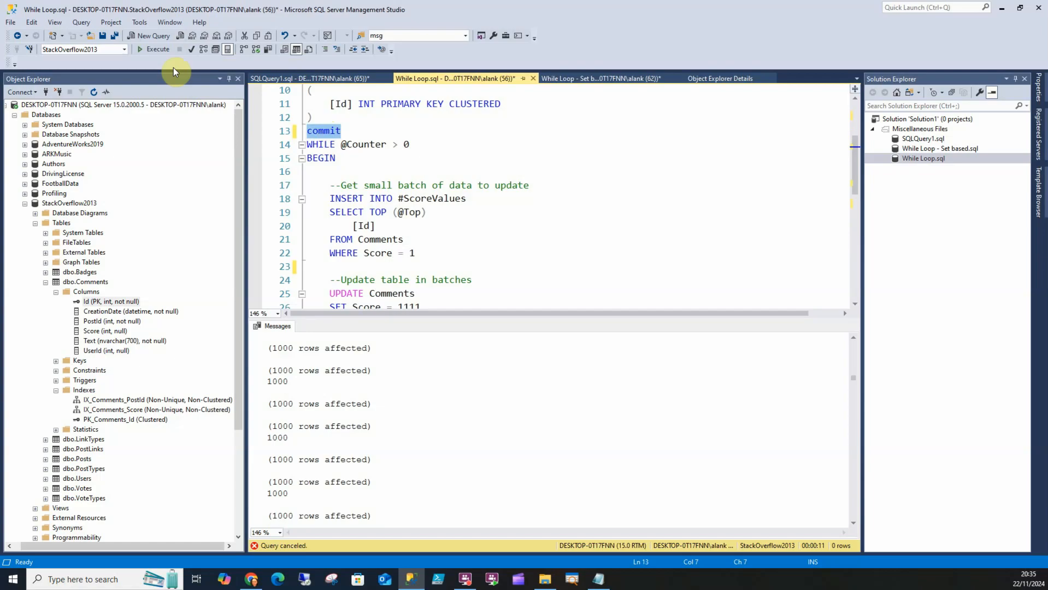
{"action": "left_click", "coordinate": [155, 49]}
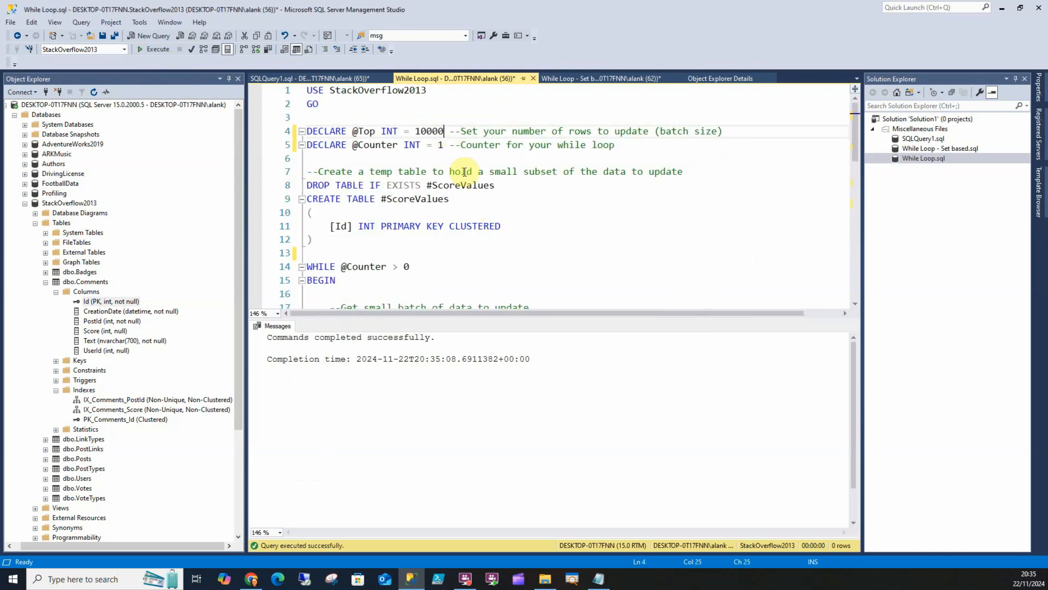
{"action": "left_click", "coordinate": [157, 49]}
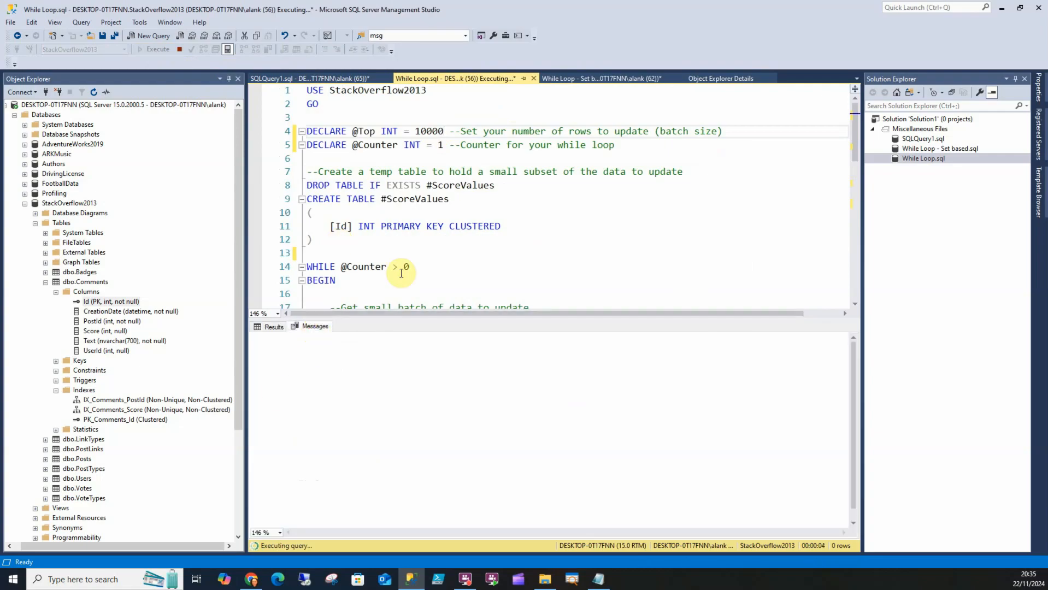
Scroll the running batch script and highlight the query that selects each 10000-row batch
{"action": "scroll", "scroll_direction": "down", "scroll_amount": 3}
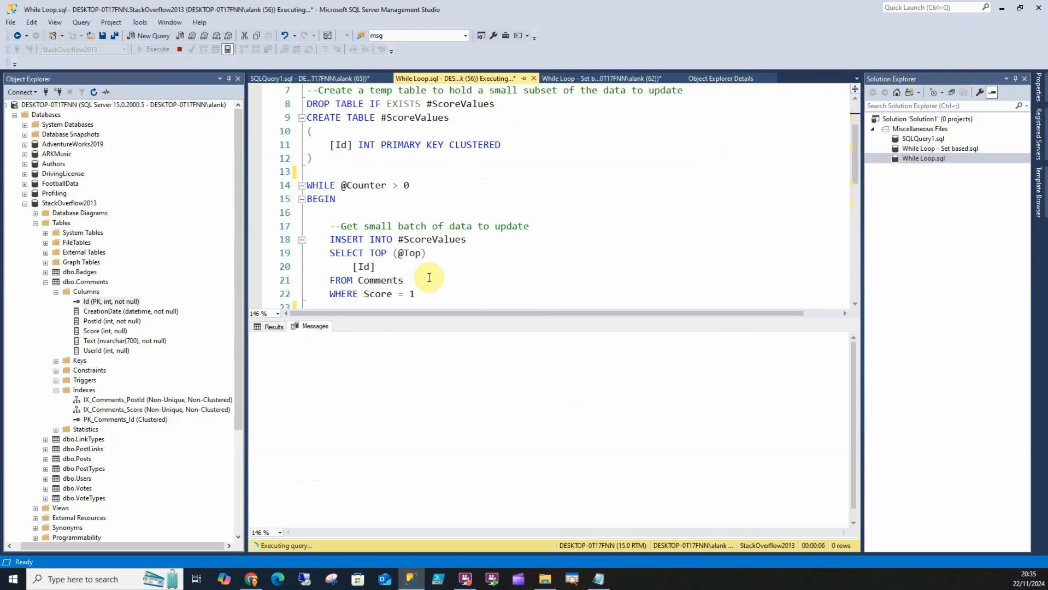
{"action": "left_click_drag", "start_coordinate": [329, 253], "coordinate": [414, 294]}
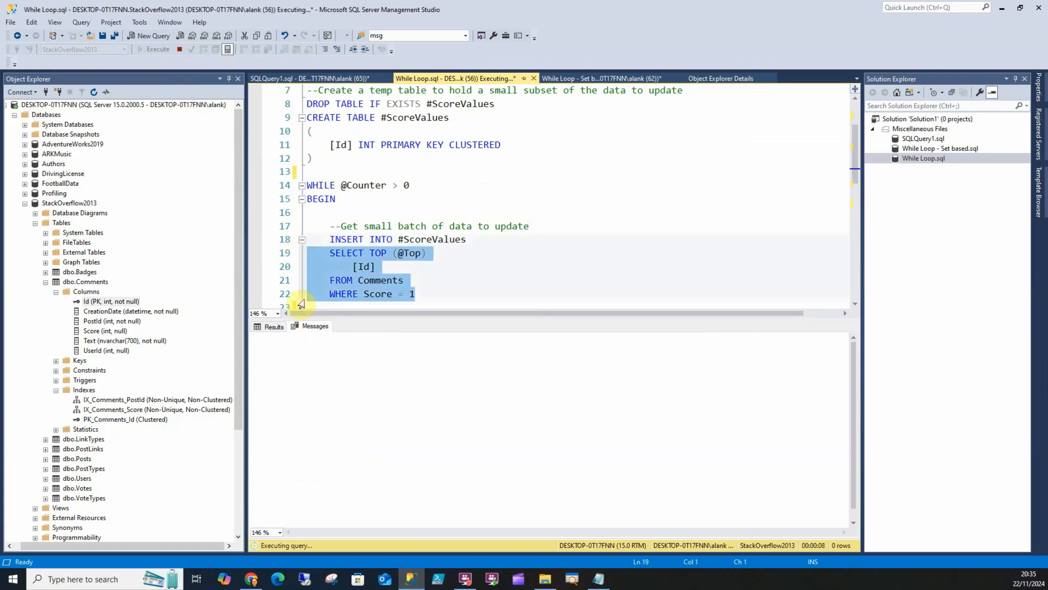
{"action": "scroll", "scroll_direction": "down", "scroll_amount": 3}
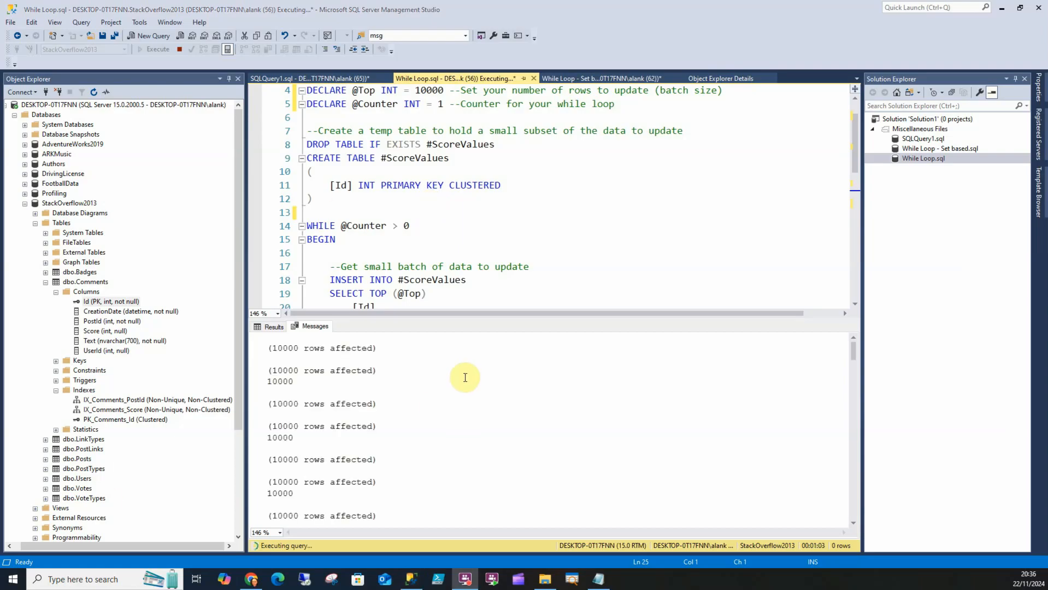
{"action": "mouse_move", "coordinate": [838, 566]}
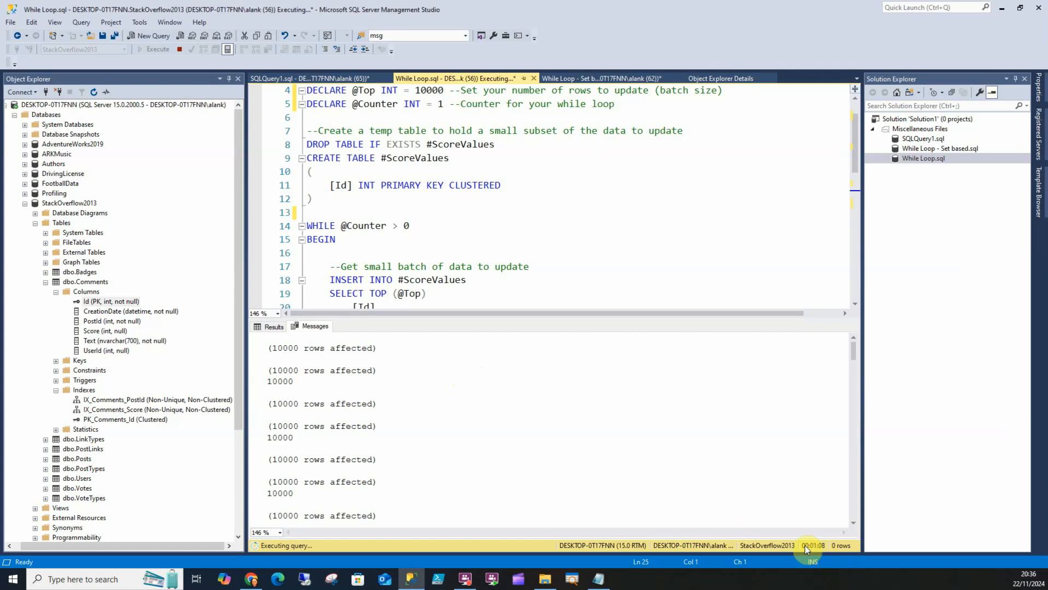
{"action": "mouse_move", "coordinate": [530, 438]}
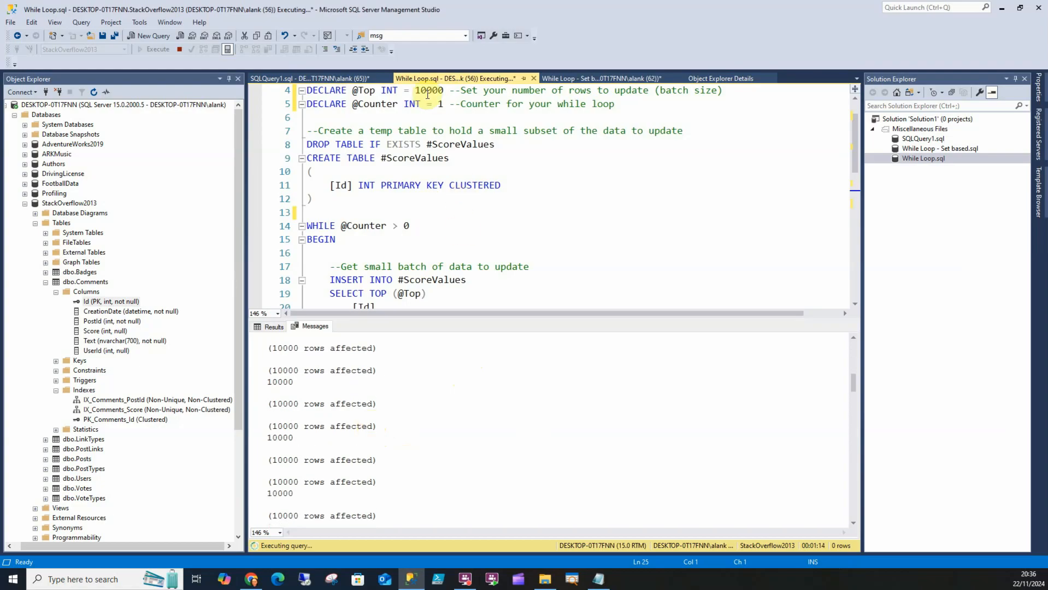
{"action": "mouse_move", "coordinate": [624, 230]}
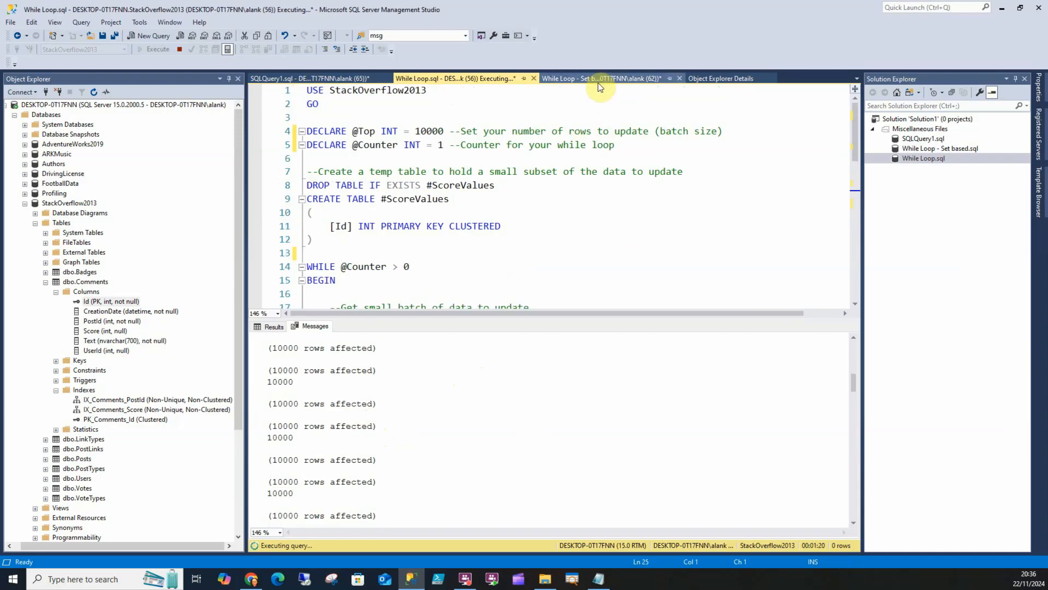
{"action": "left_click", "coordinate": [601, 78]}
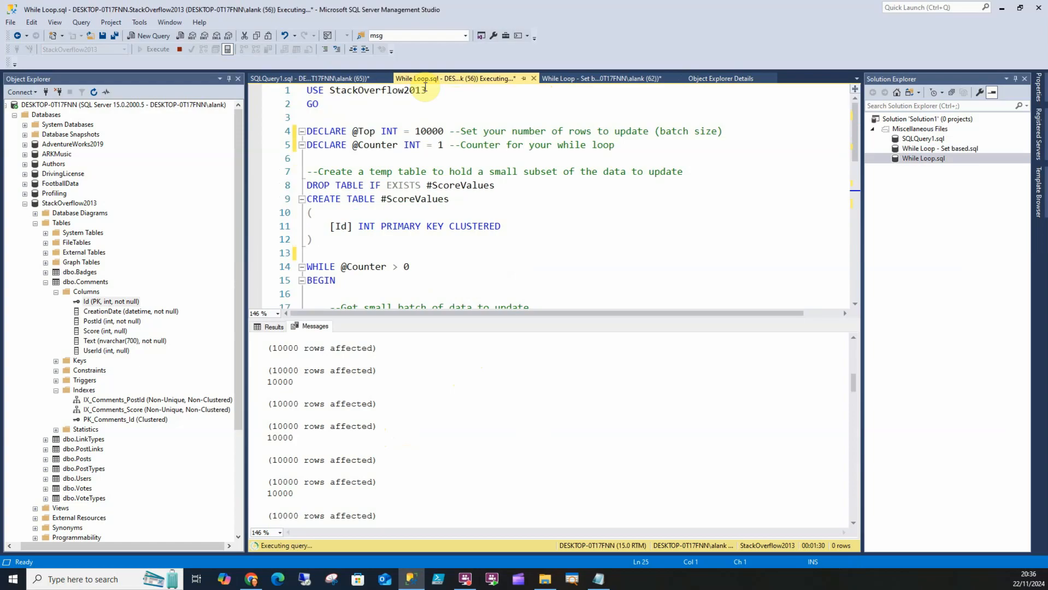
{"action": "left_click", "coordinate": [307, 78]}
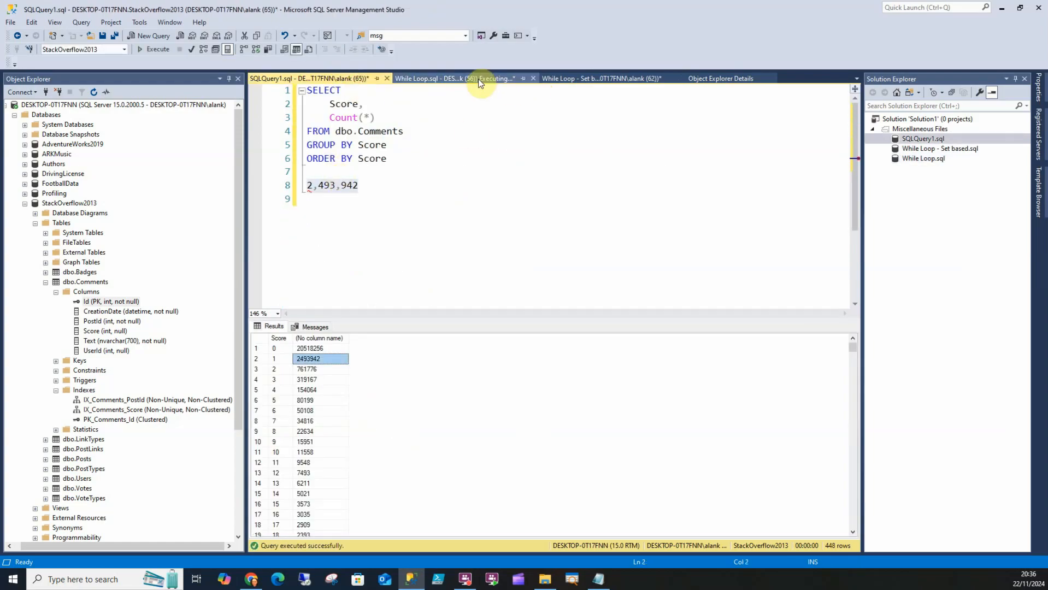
{"action": "left_click", "coordinate": [455, 78]}
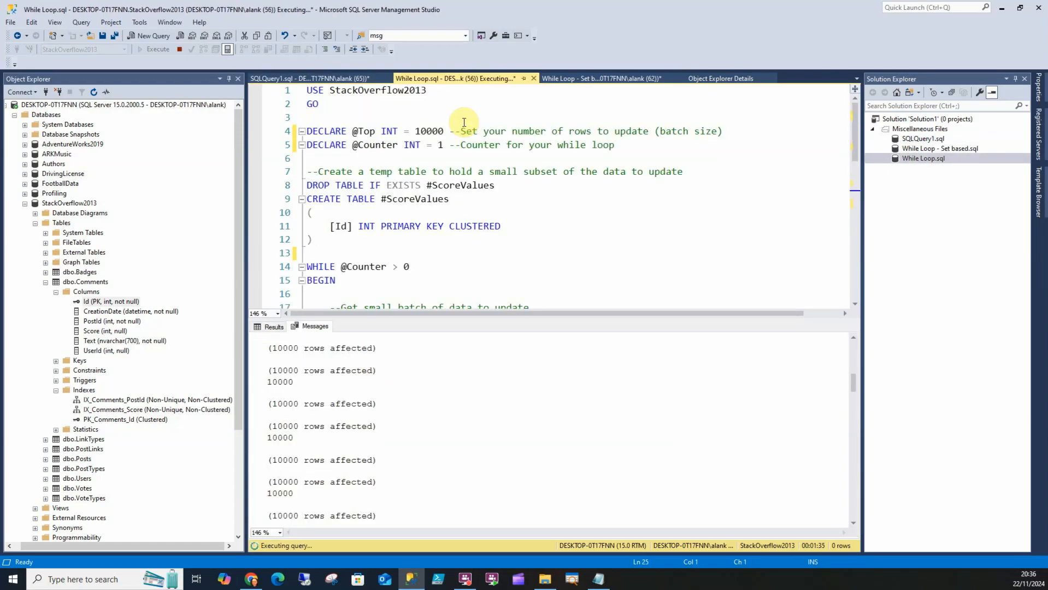